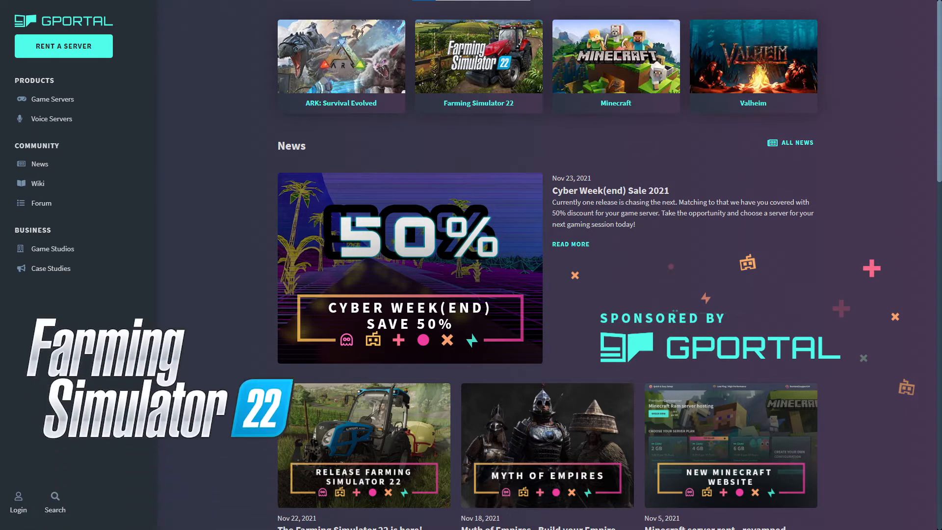
- Open the Farming Simulator 22 tile on the GPORTAL homepage to view server plans
click(63, 47)
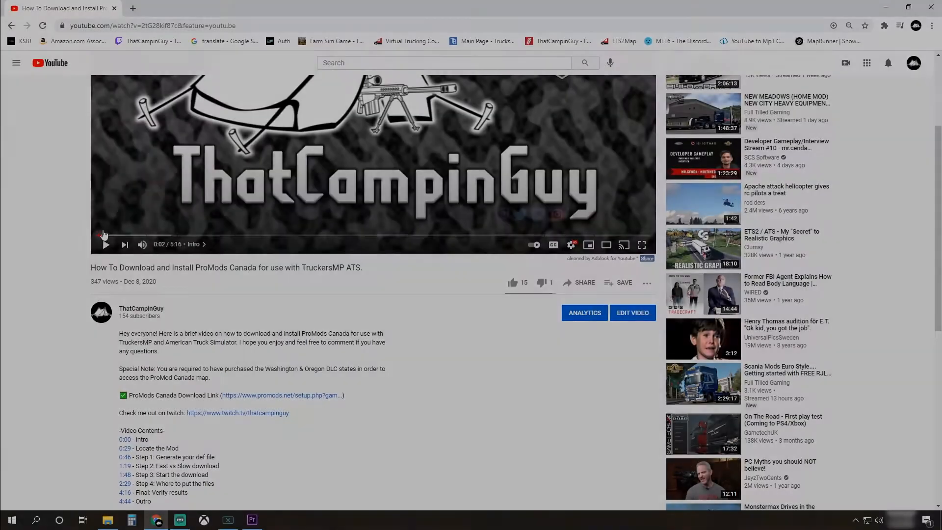
mouse_move(198, 235)
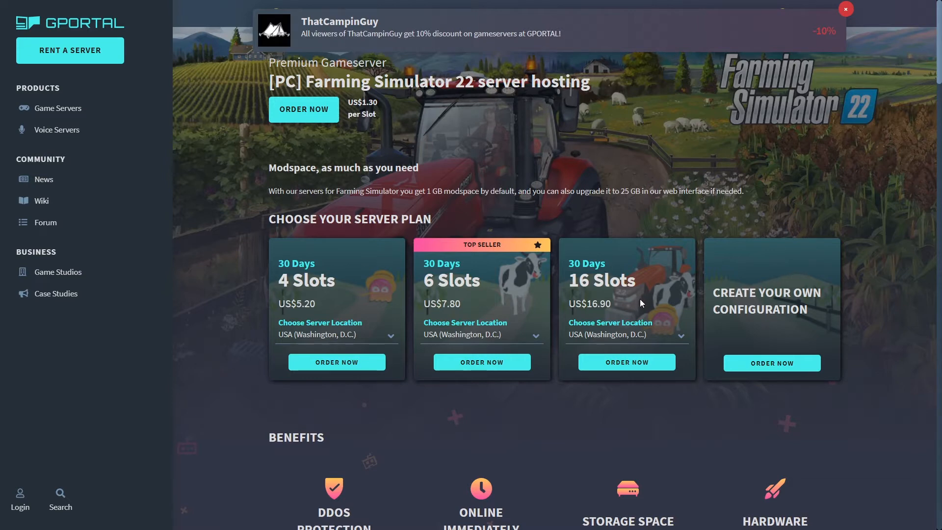
- Set the 16-slot plan's server location to USA (Dallas)
click(625, 334)
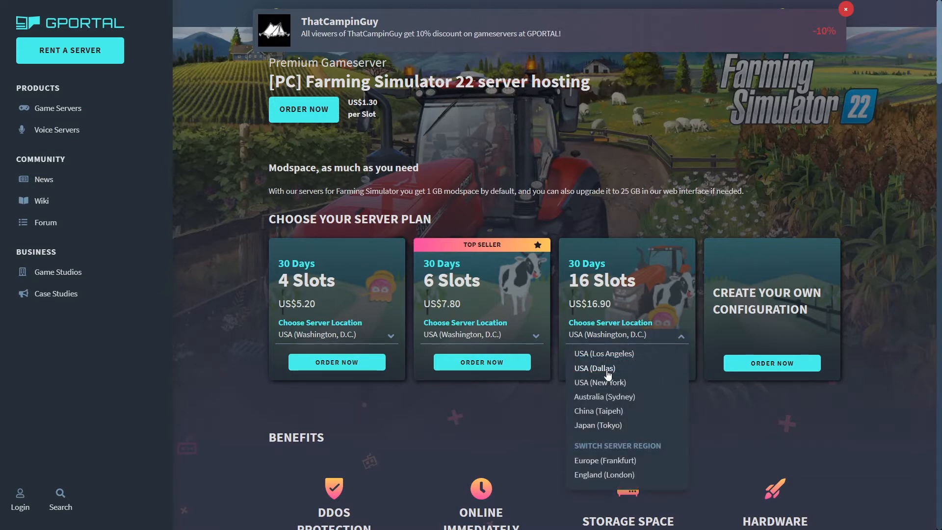
click(593, 367)
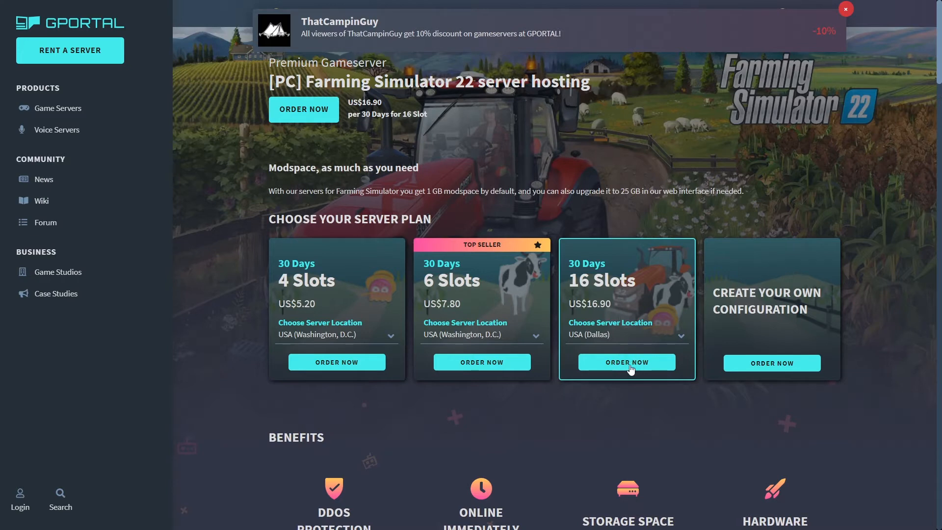
mouse_move(771, 363)
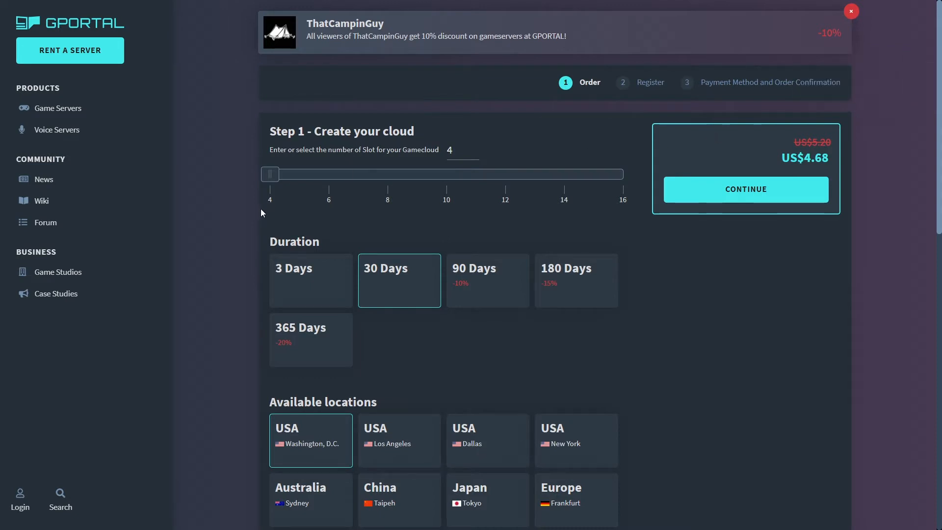
- Choose a 3-day rental in Dallas, accept the terms and register for free
click(310, 280)
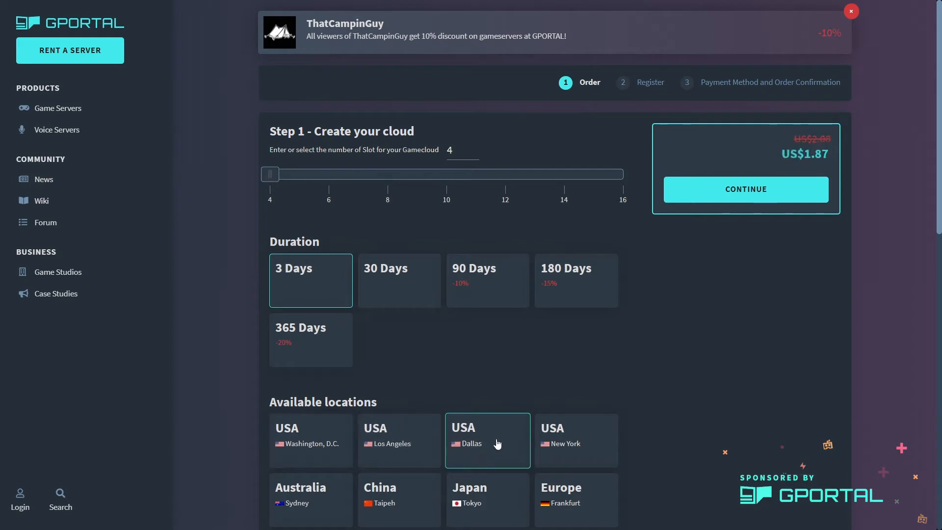
click(745, 188)
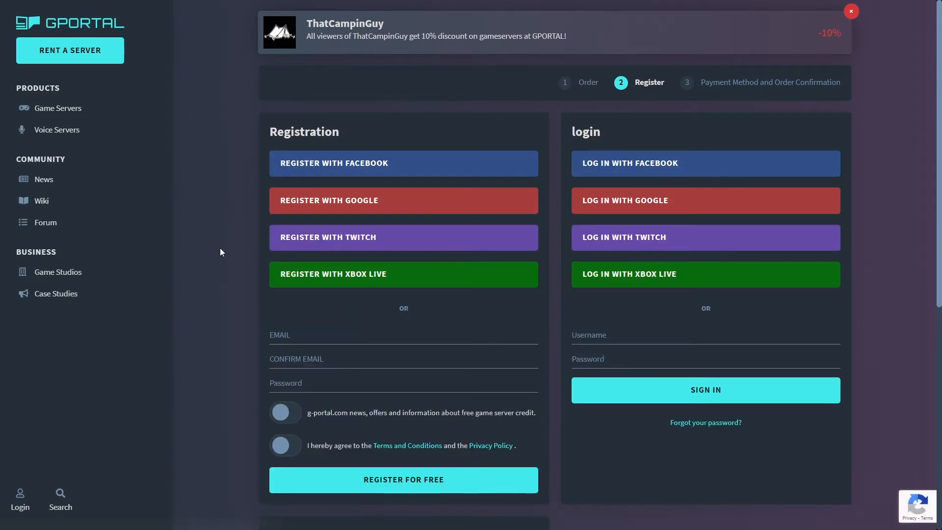
click(284, 445)
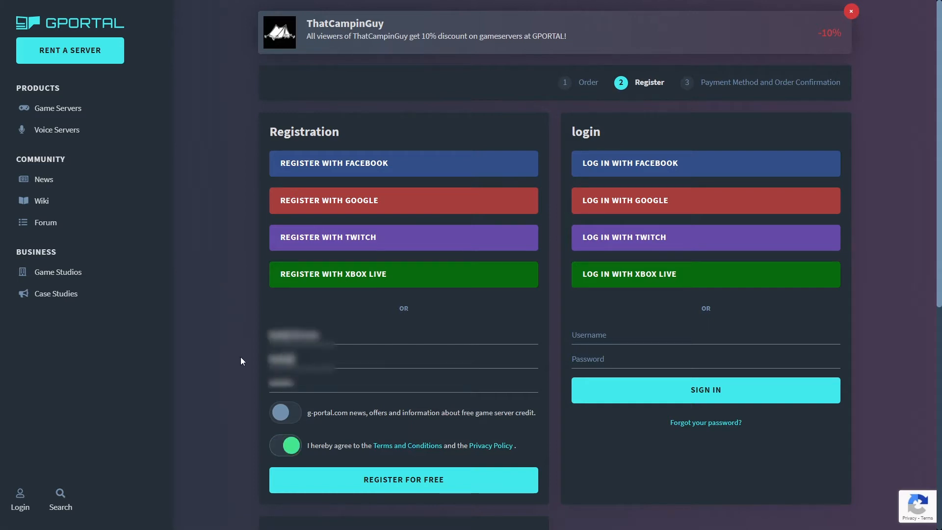
click(403, 479)
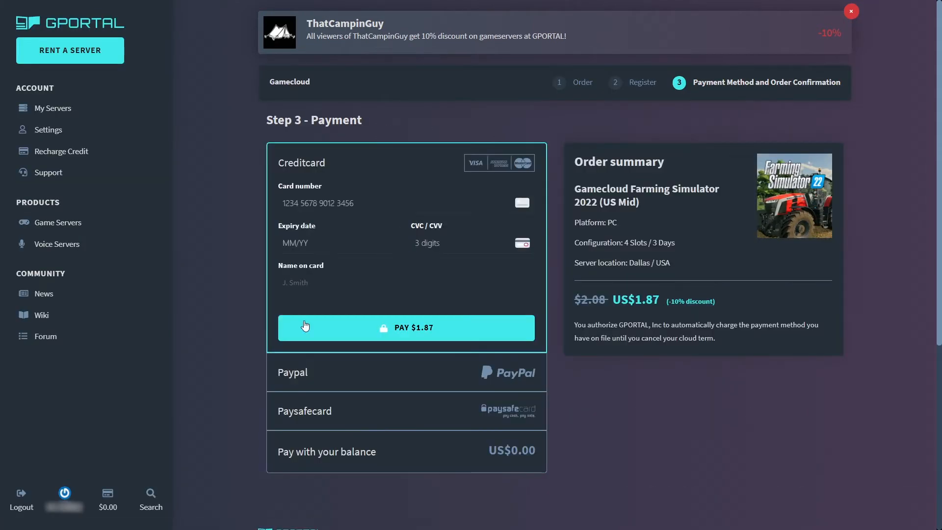
mouse_move(495, 502)
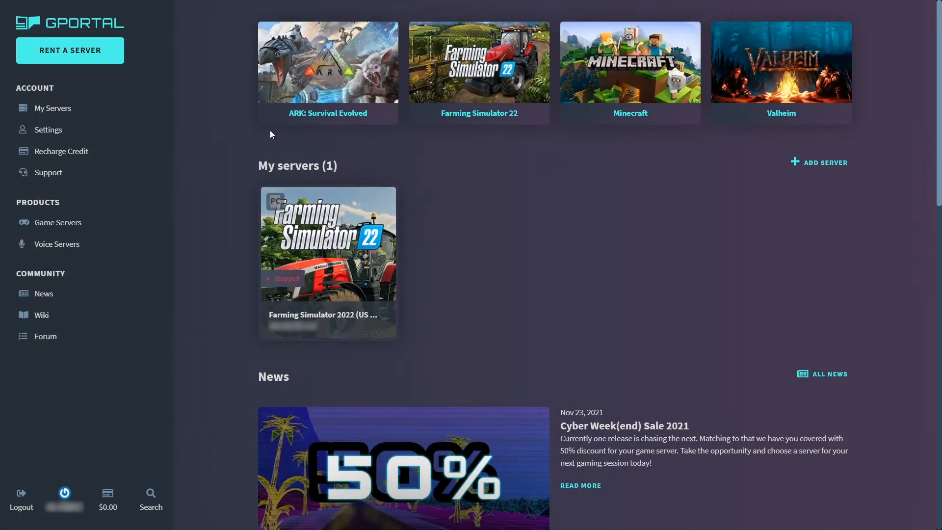
mouse_move(228, 152)
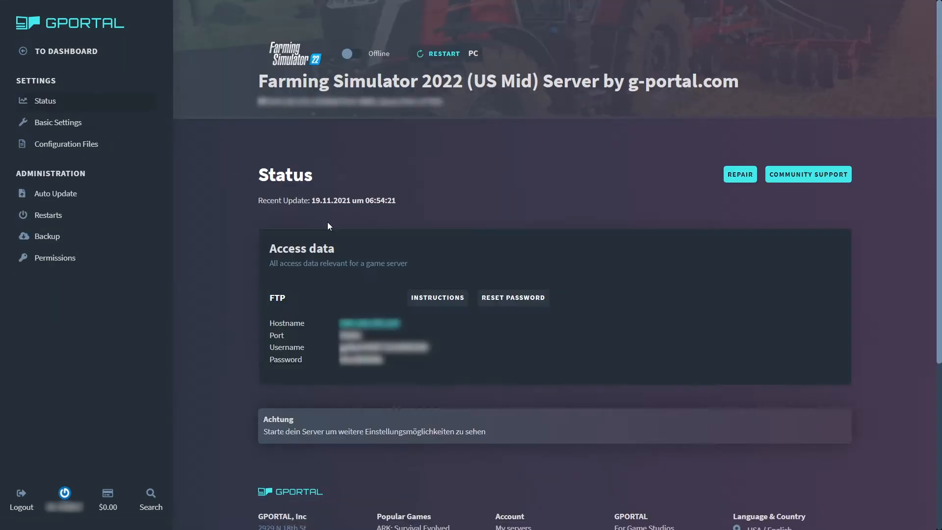
mouse_move(334, 40)
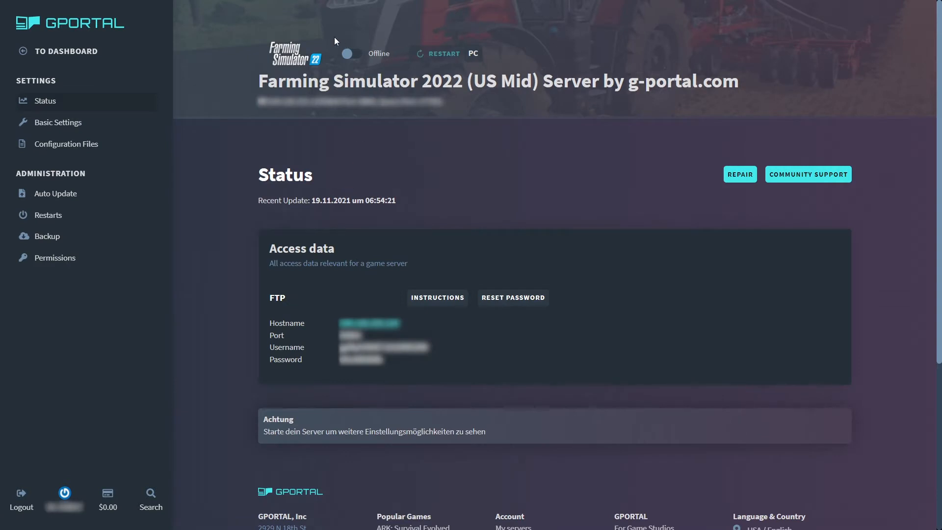
- Switch Dedi Server from Offline to Online
click(348, 53)
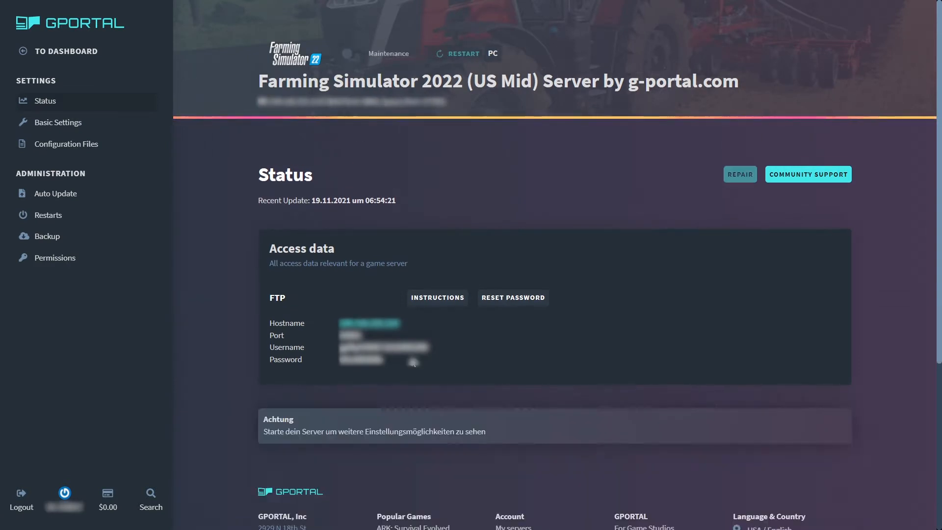
click(462, 53)
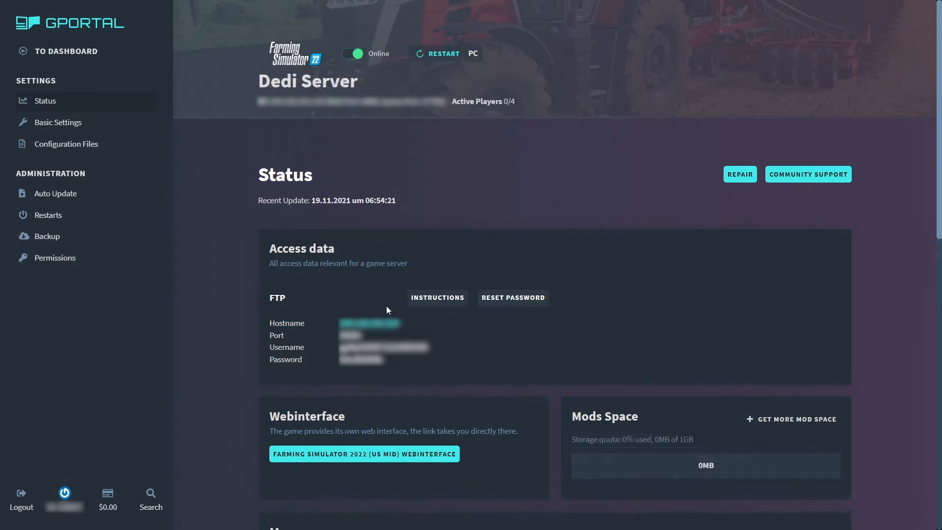
mouse_move(727, 412)
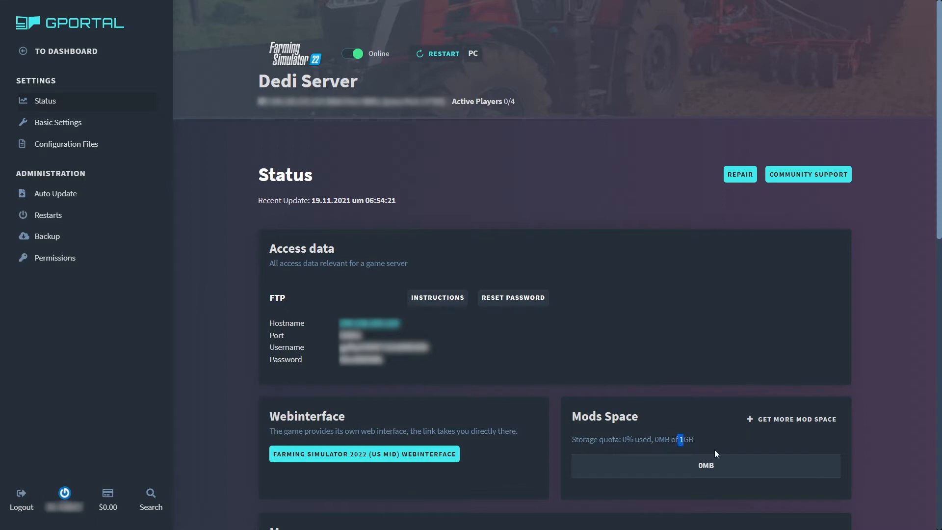
mouse_move(743, 444)
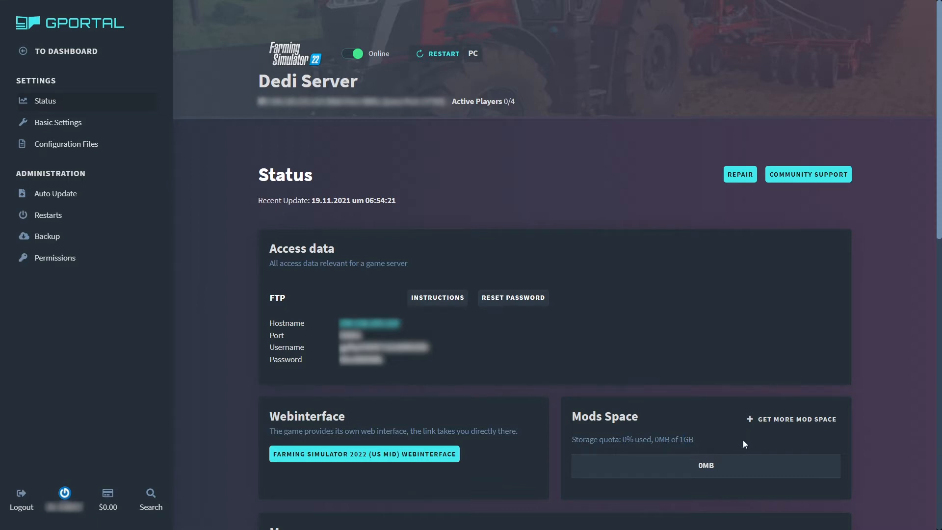
mouse_move(738, 409)
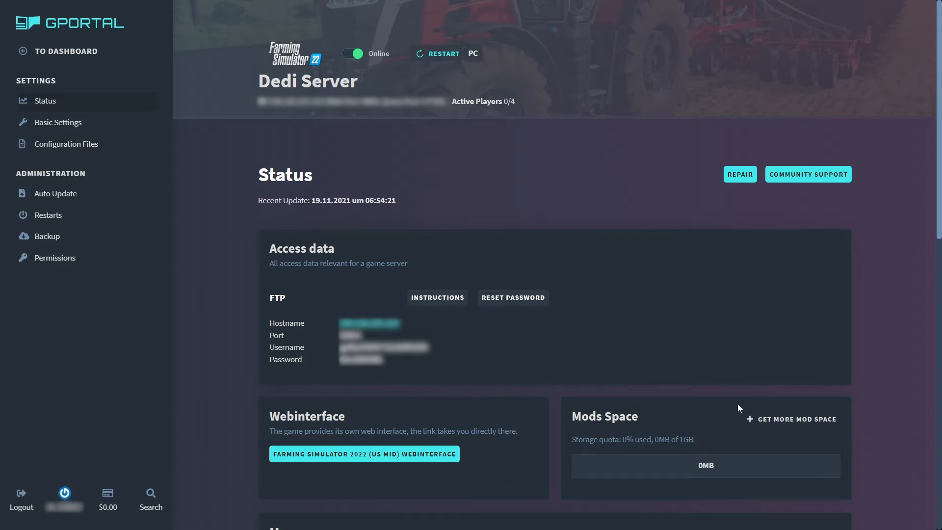
click(795, 419)
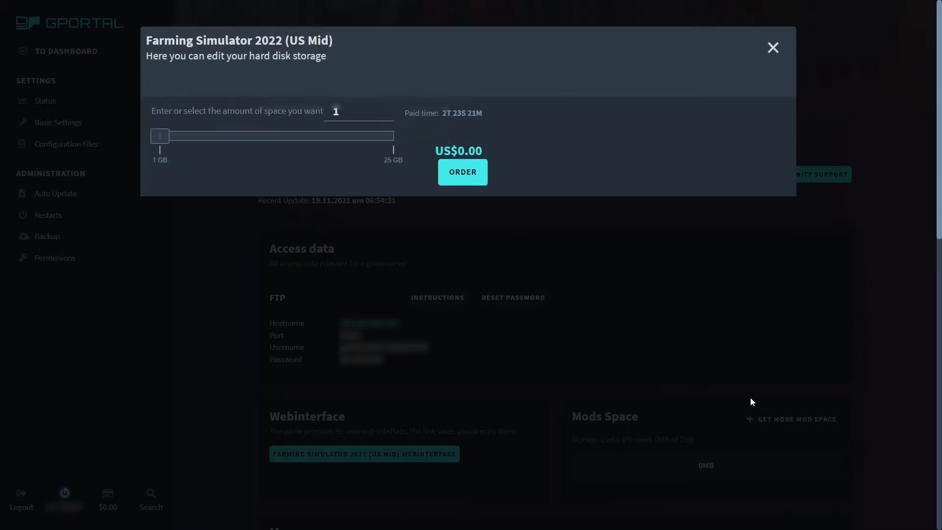
drag(160, 136, 392, 136)
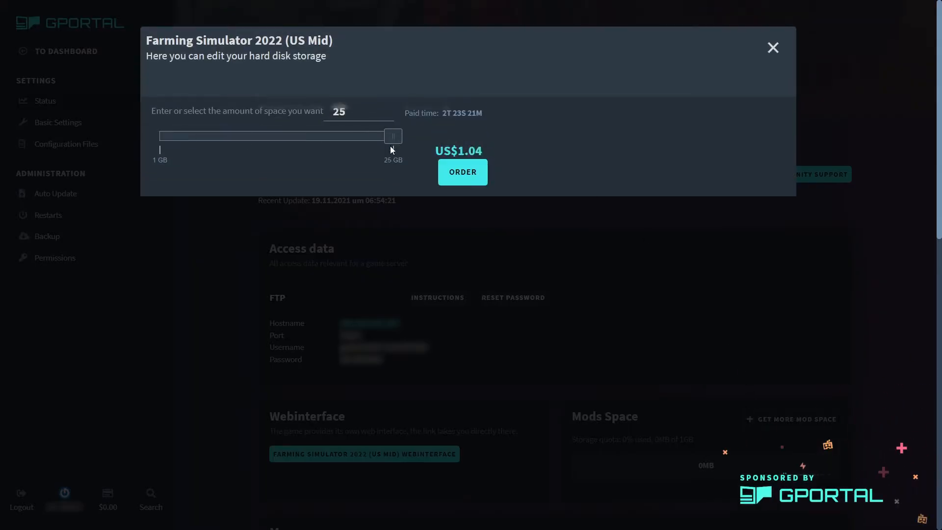
click(773, 48)
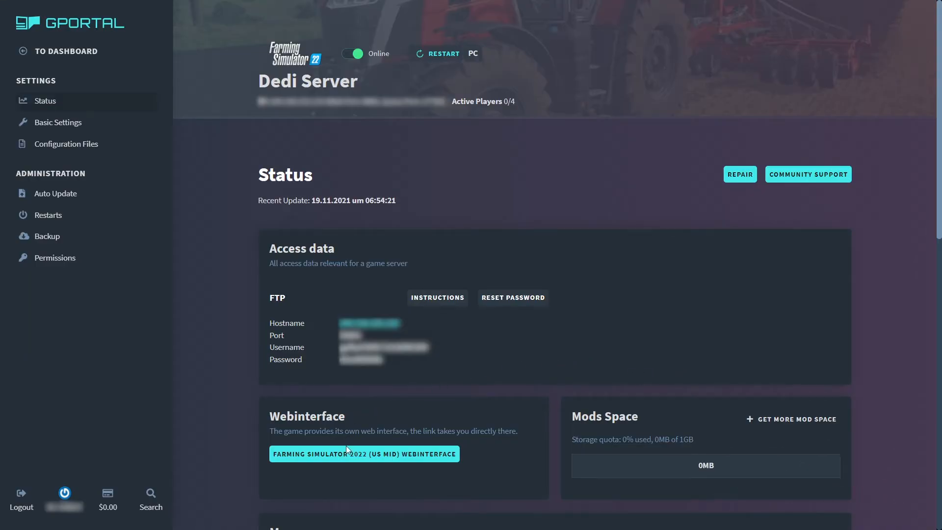
mouse_move(422, 454)
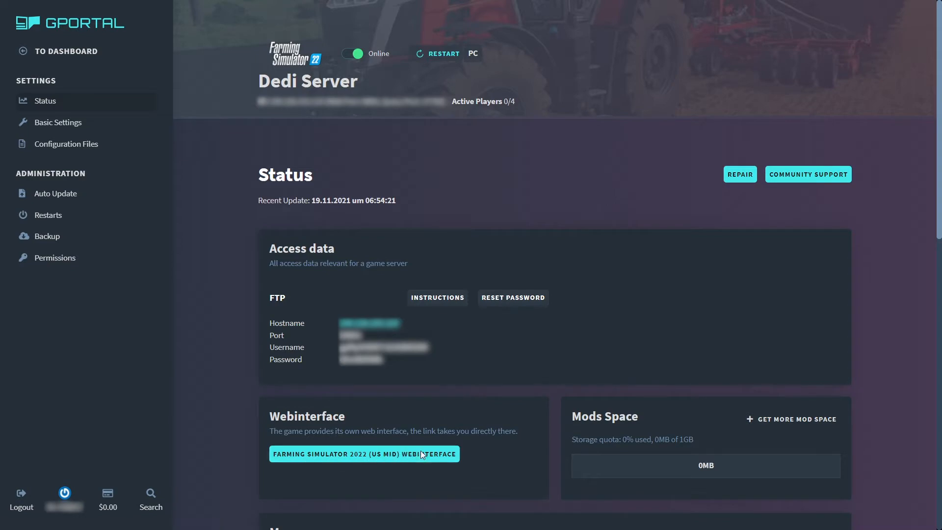
click(364, 453)
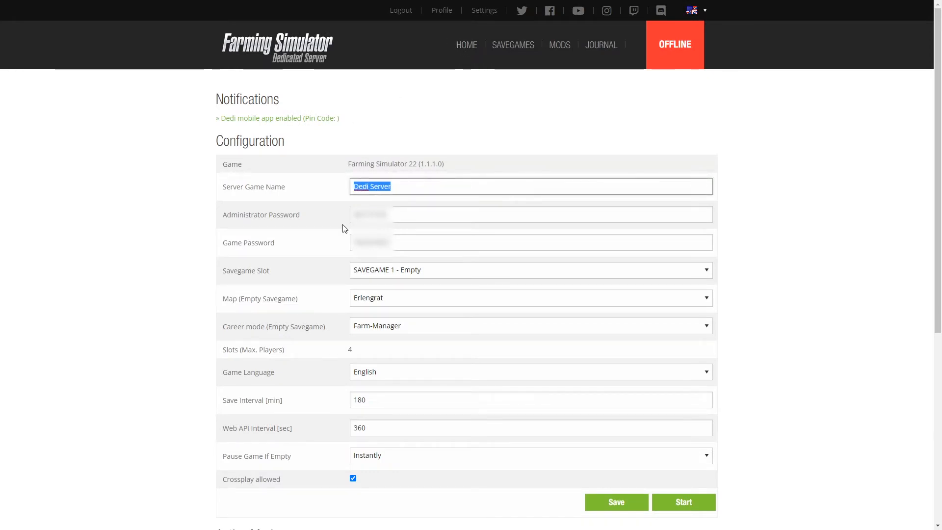
- Name the server 'Tutorial Server Name' and select the administrator password to replace it
text(Tutorial)
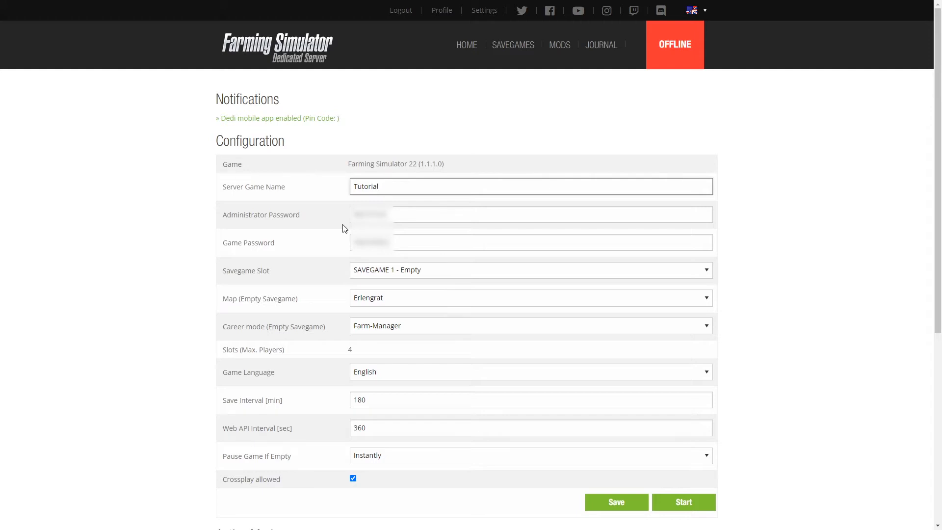
text(Server Name)
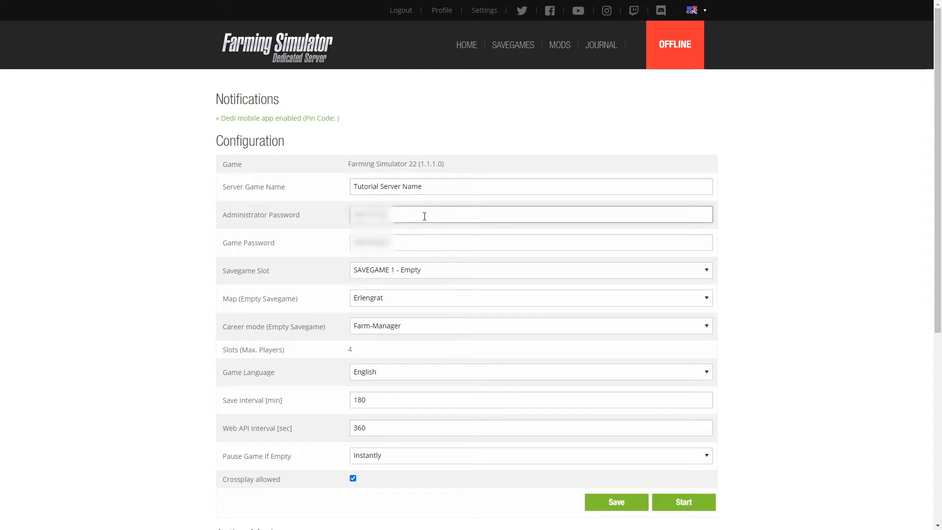
double_click(370, 214)
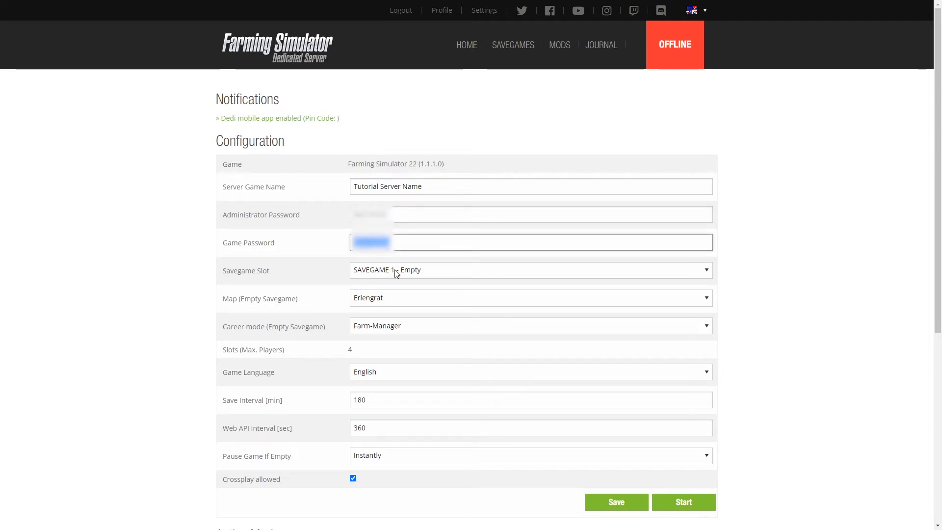
mouse_move(431, 277)
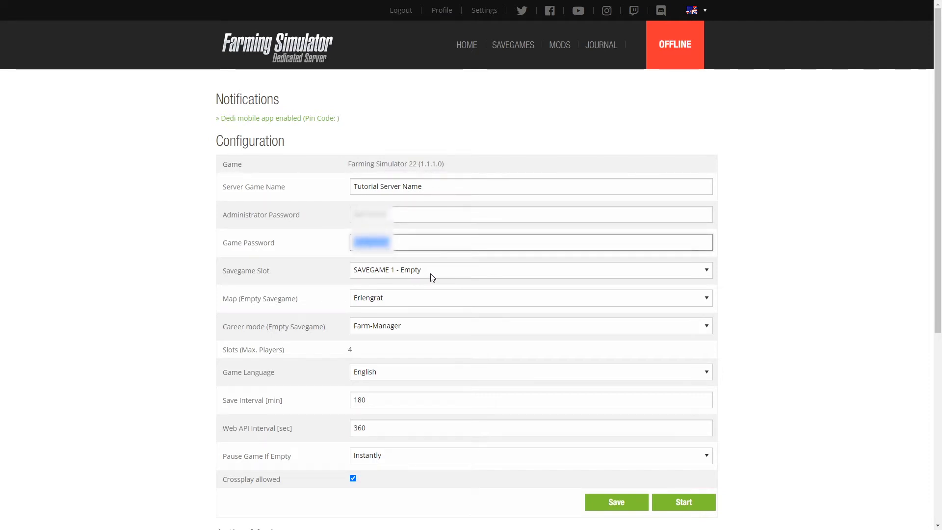
- Keep savegame 1, choose the Elmcreek map and Farm-Manager career mode
click(530, 269)
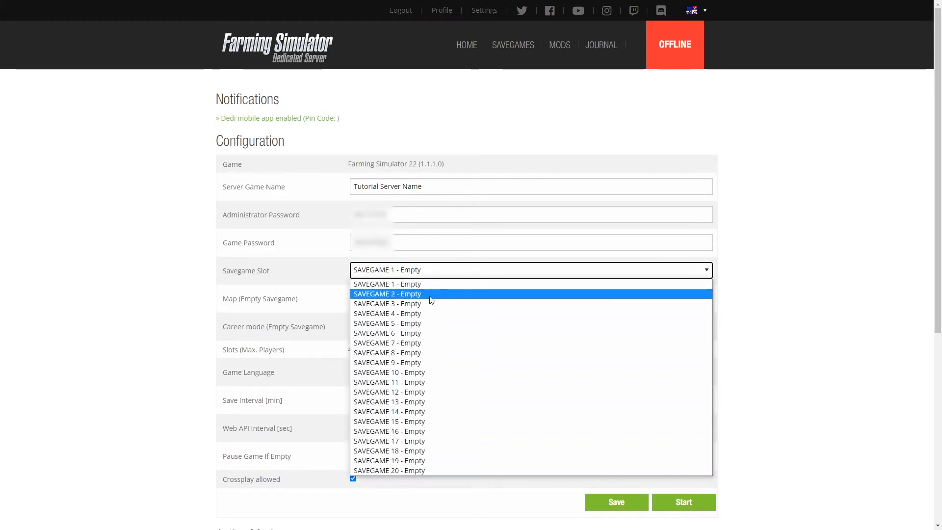
click(387, 283)
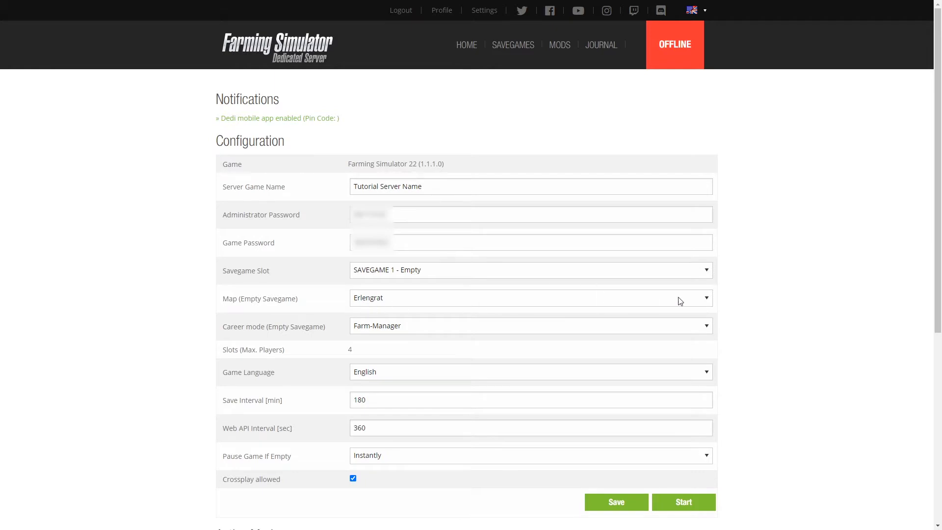
click(530, 297)
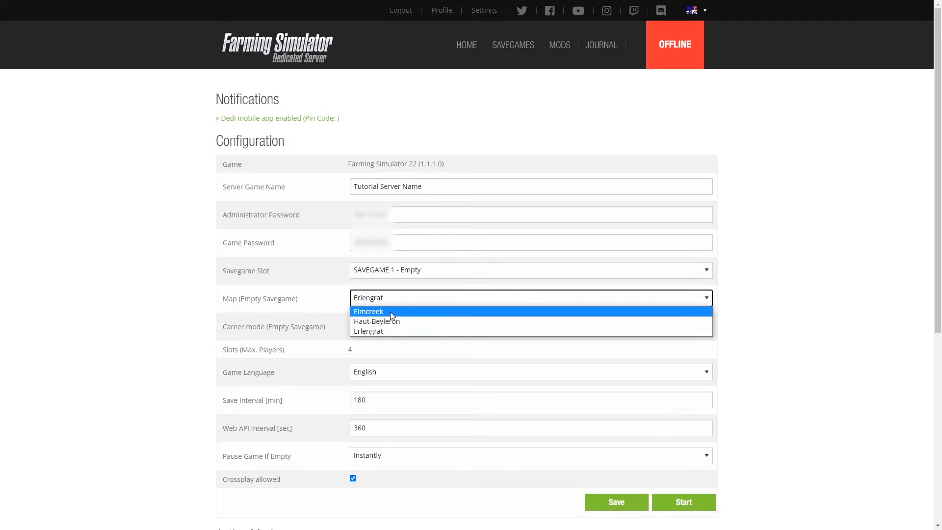
click(368, 311)
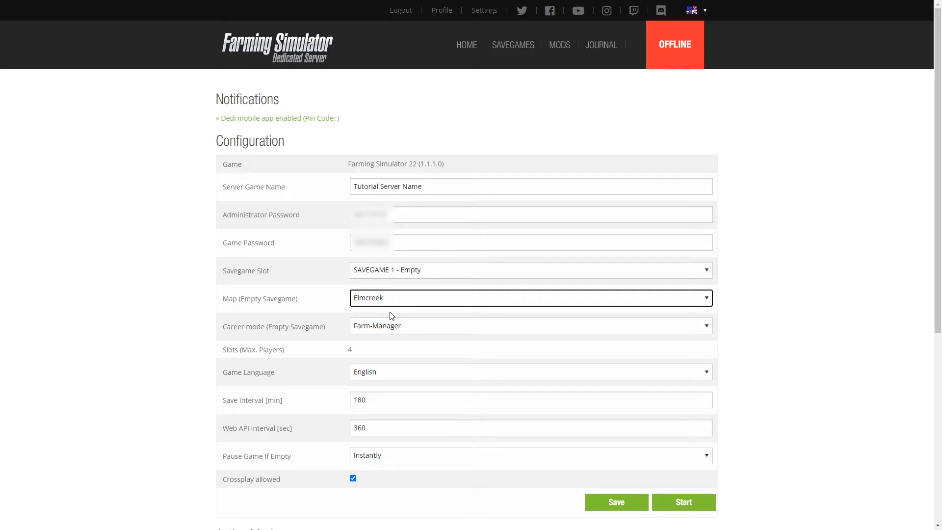
mouse_move(600, 336)
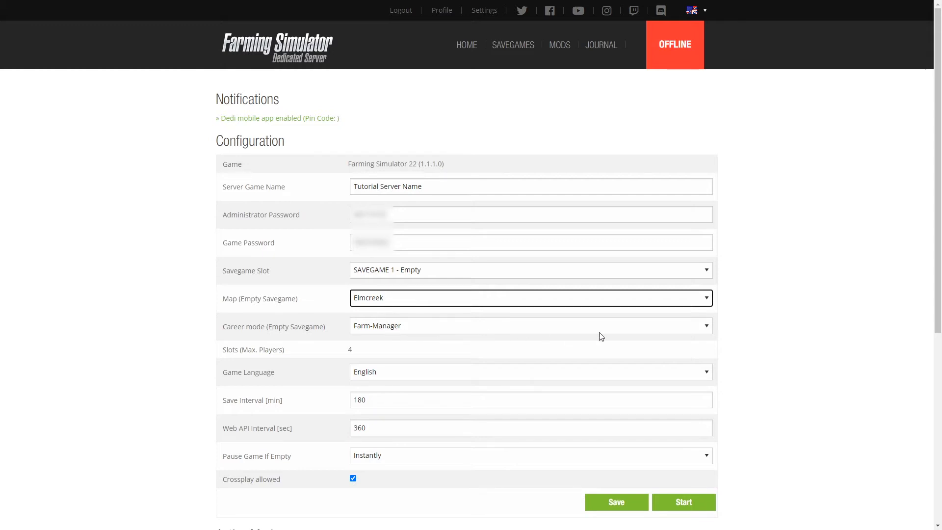
click(530, 325)
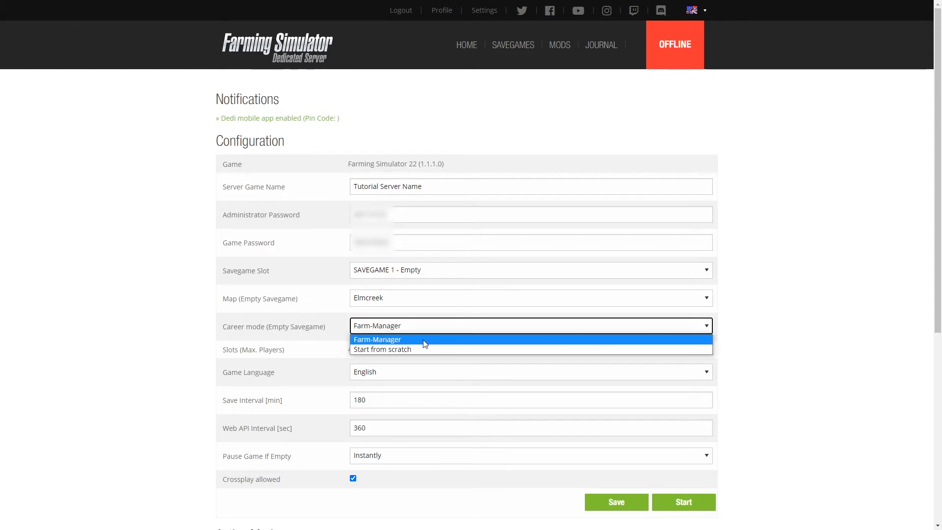
mouse_move(382, 349)
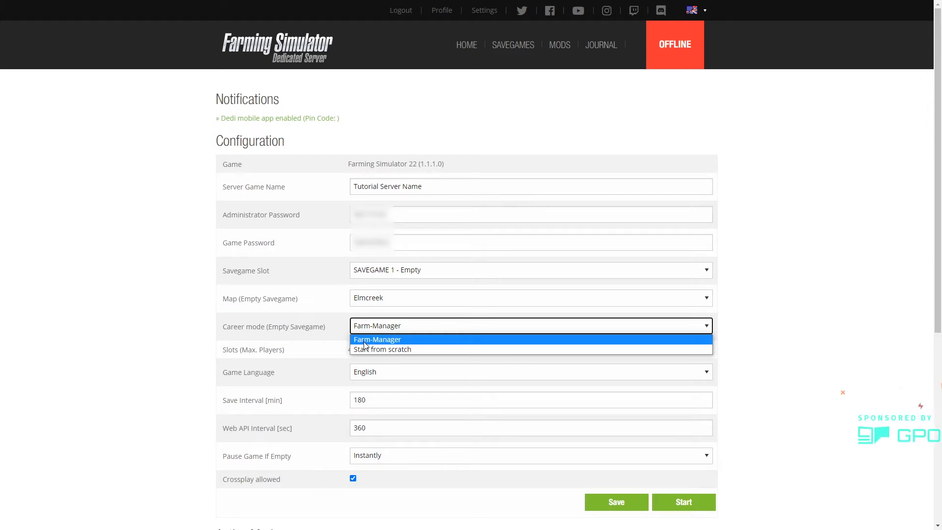
click(377, 339)
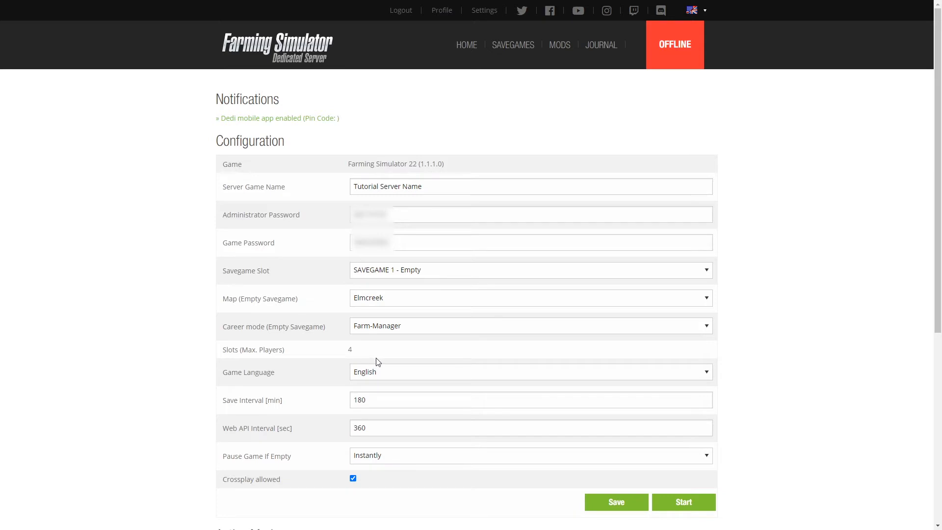
click(706, 371)
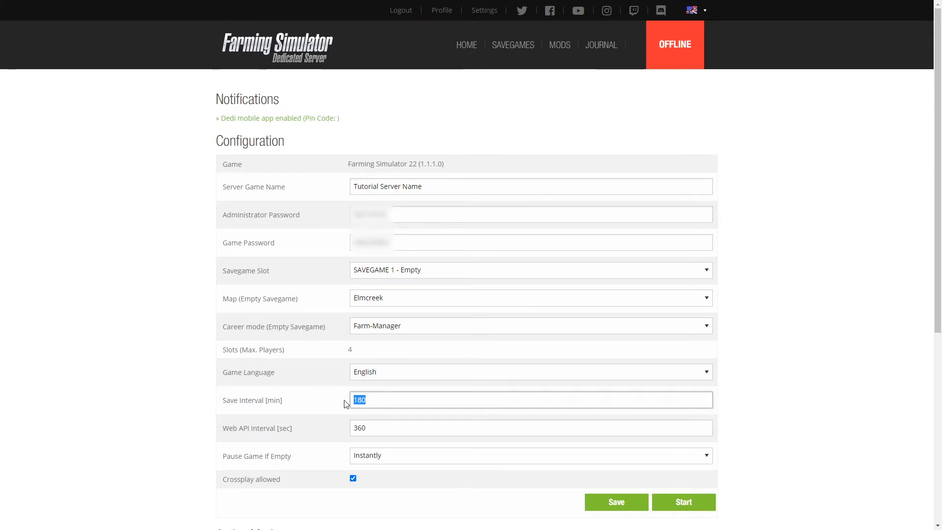
- Set the save interval to 30, keep instant pause when empty, and leave crossplay allowed
text(30)
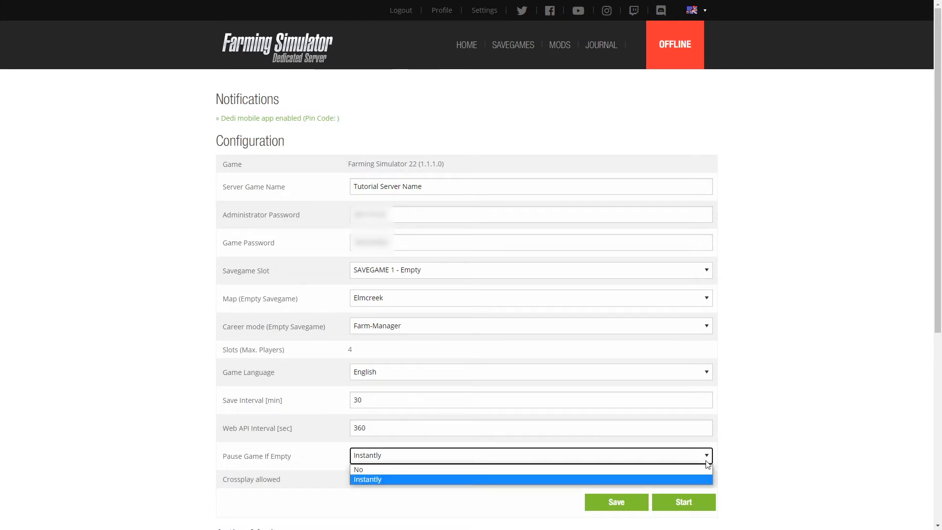
click(367, 479)
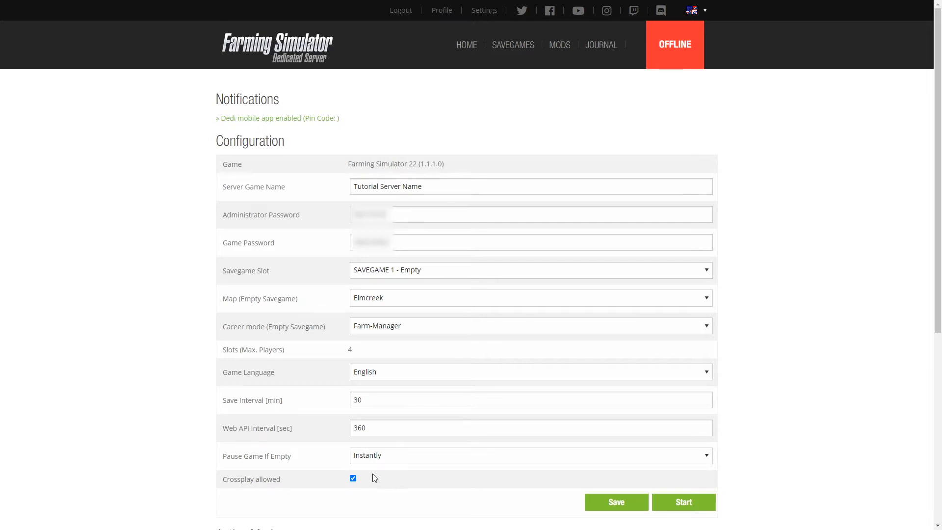
click(353, 478)
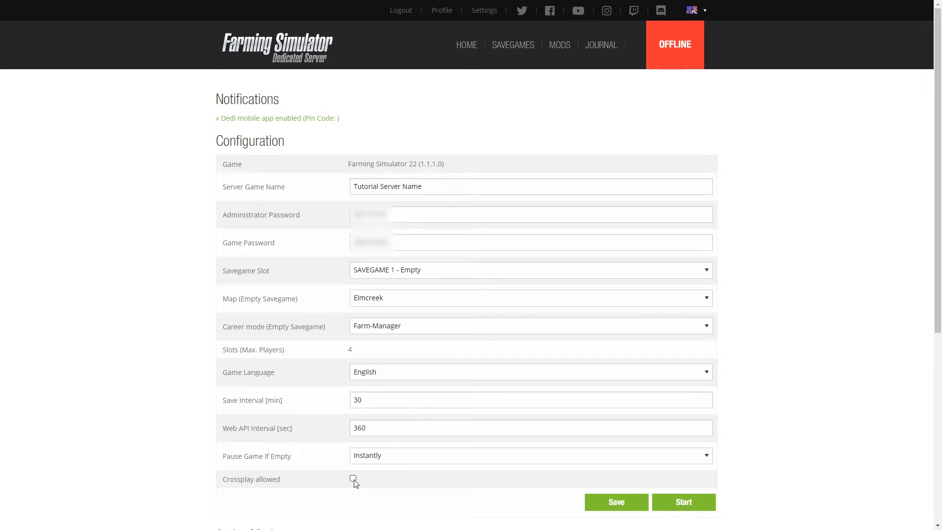
click(353, 478)
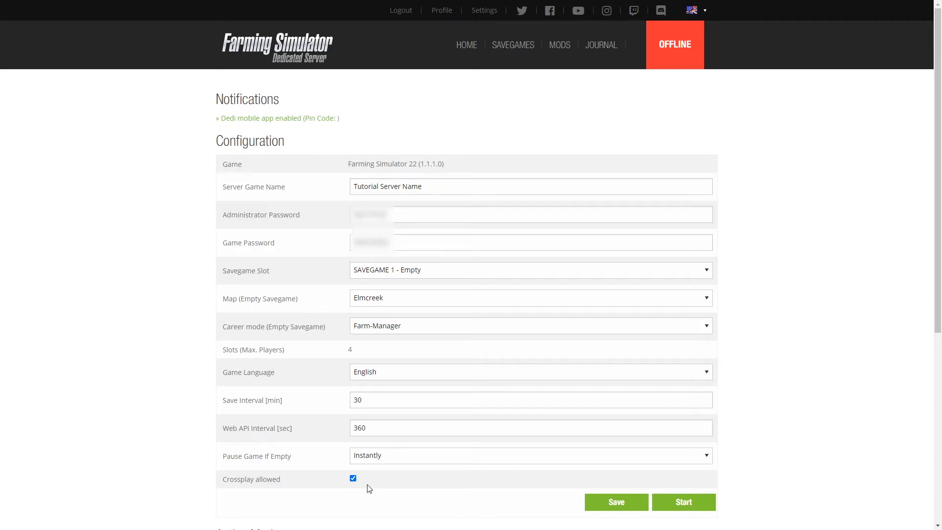
mouse_move(356, 487)
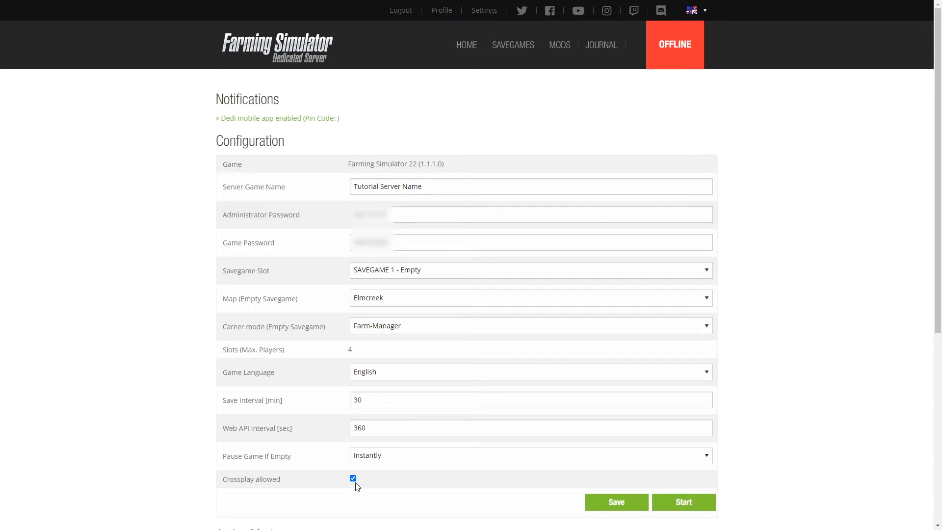
mouse_move(537, 482)
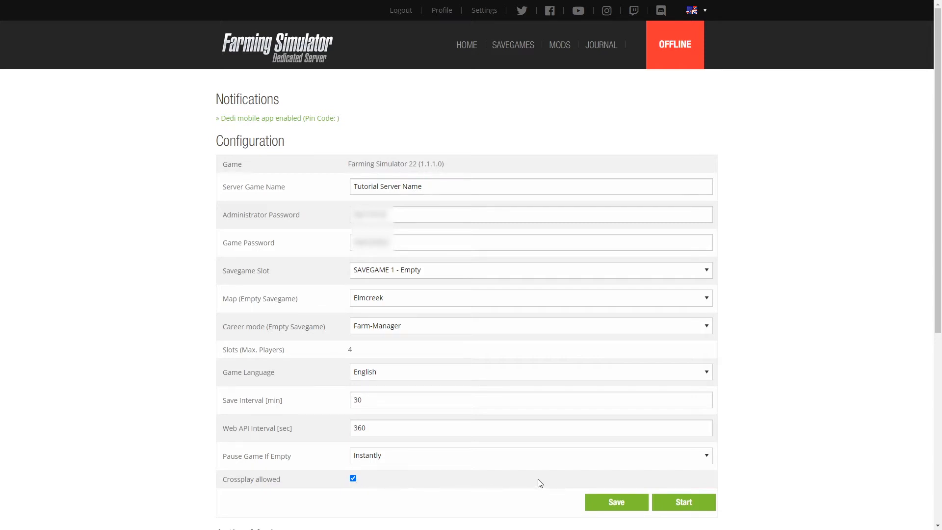
mouse_move(559, 484)
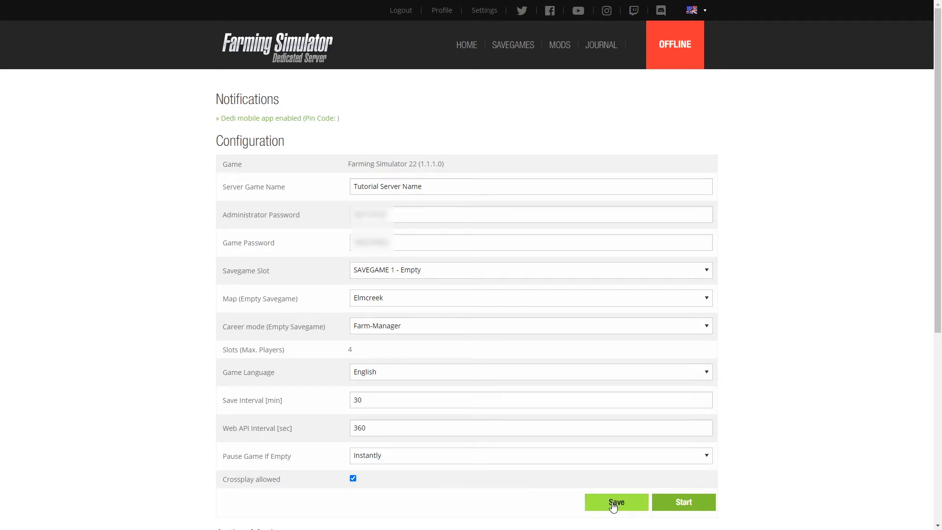
- Save the Elmcreek server settings and start the game server until it shows ONLINE
click(616, 501)
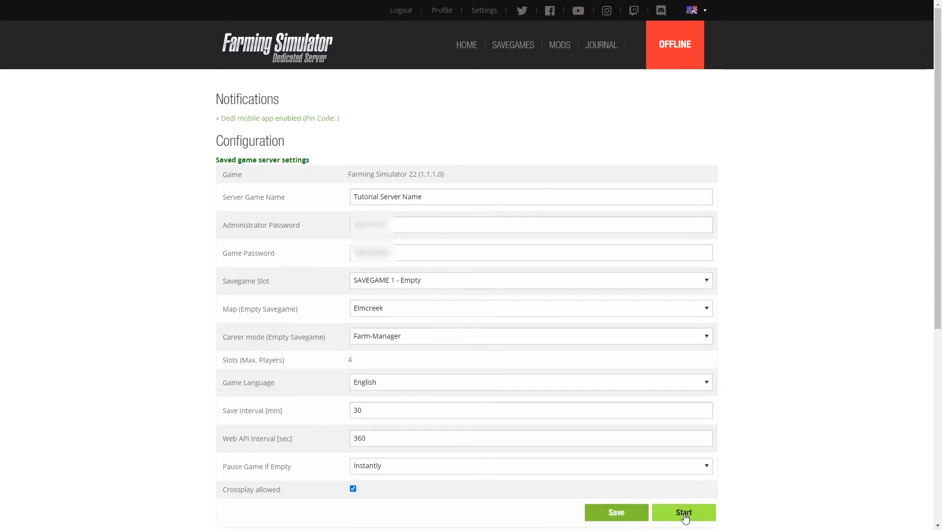
click(683, 511)
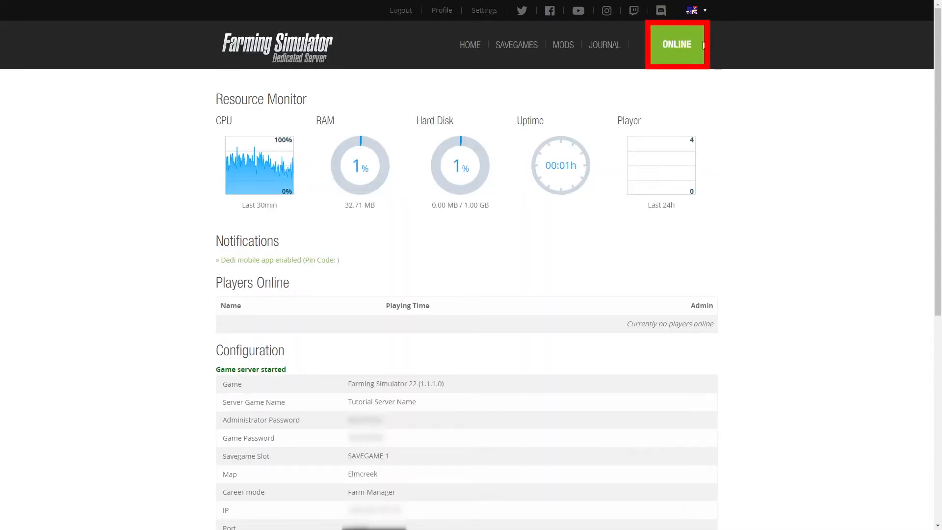
mouse_move(721, 86)
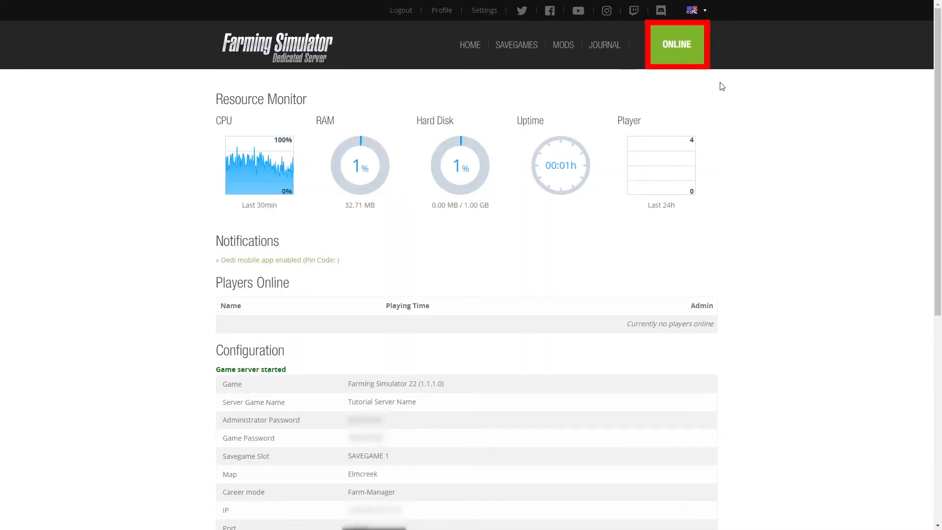
click(676, 43)
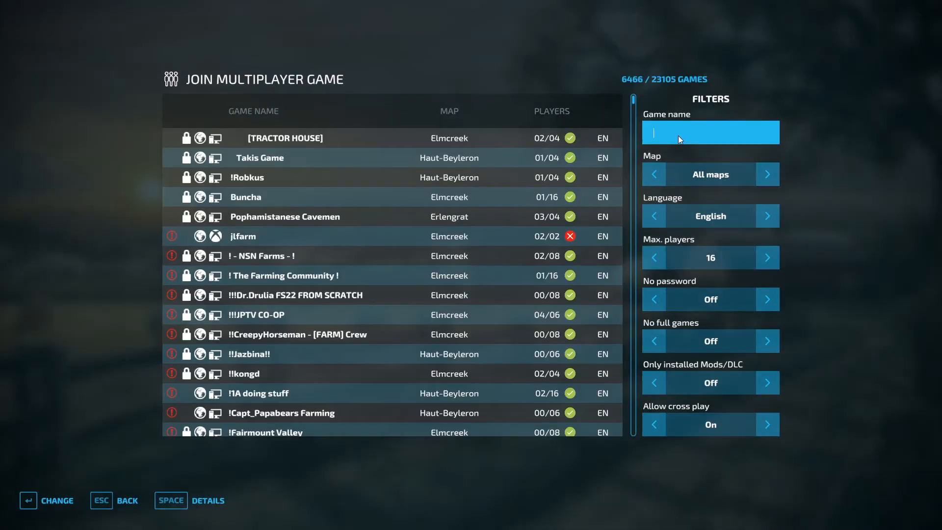
- Filter the multiplayer games list for 'tut', then exit and open ModHub
text(tut)
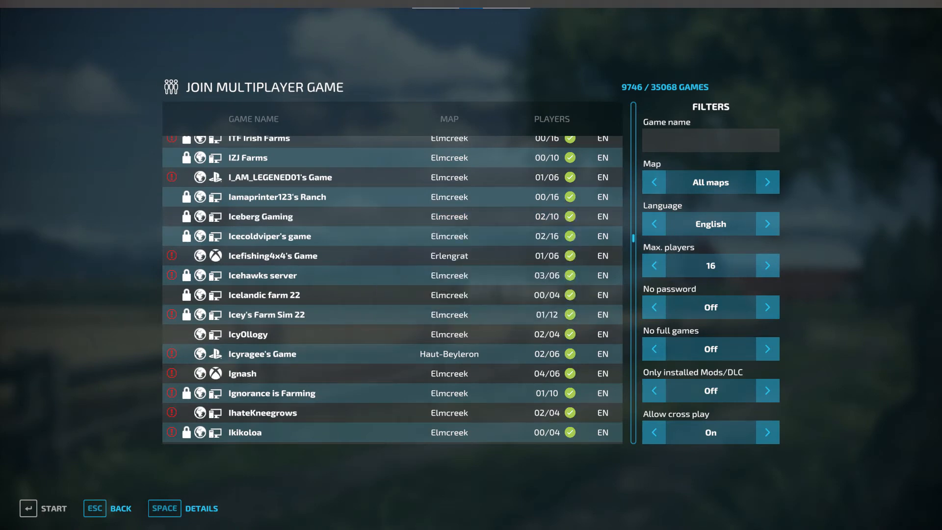
key(Escape)
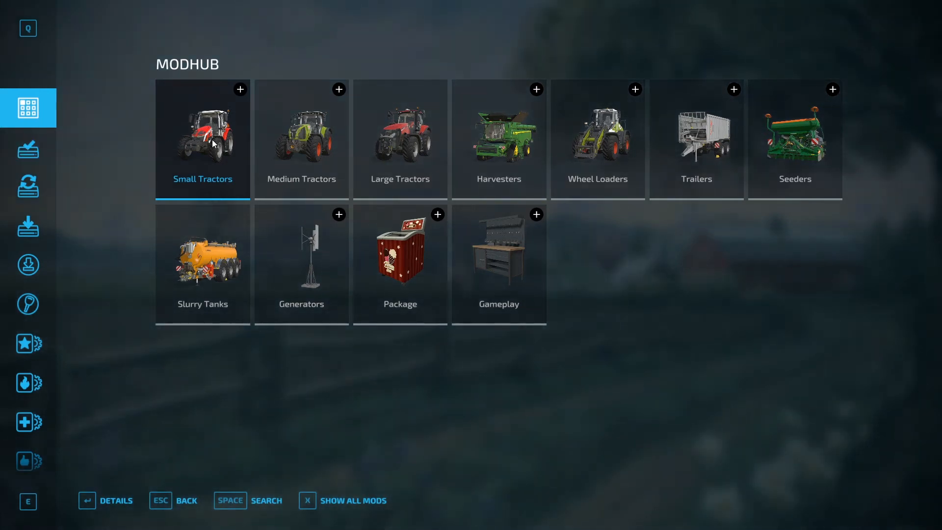
click(202, 138)
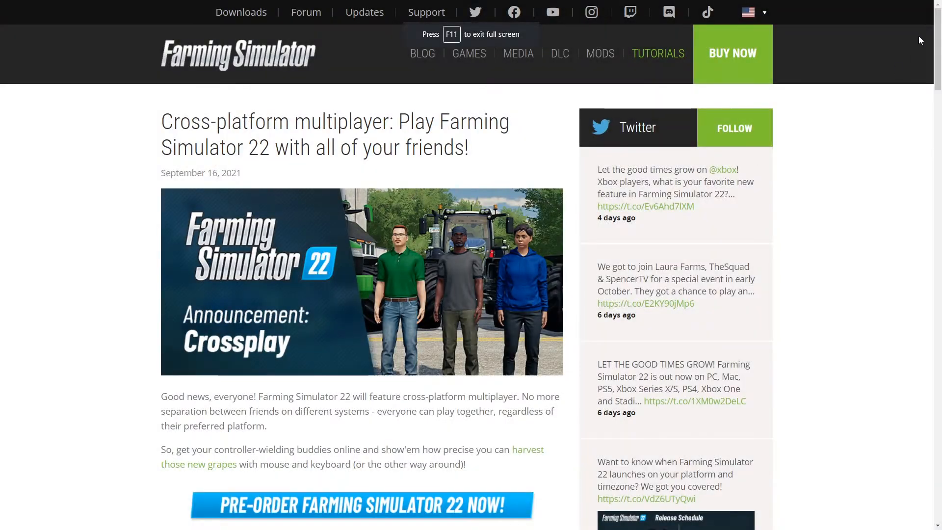
scroll(down, 3)
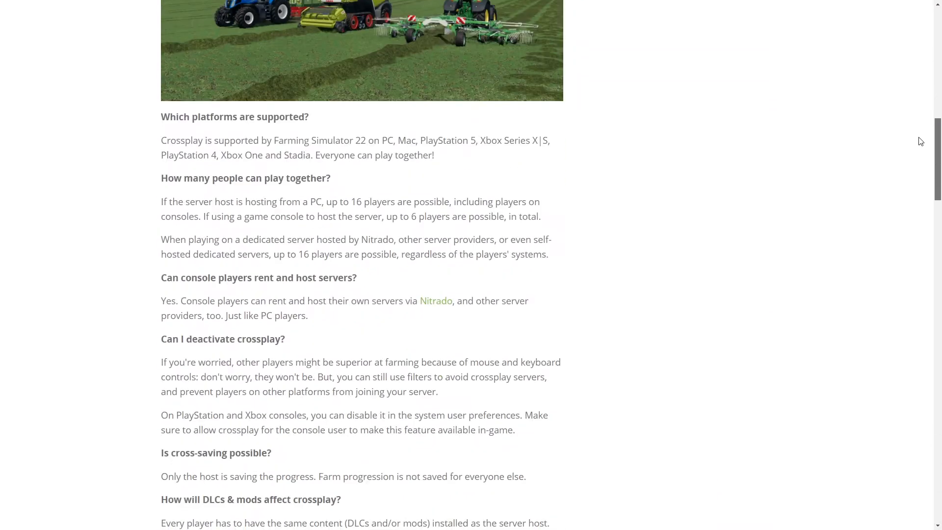
scroll(down, 3)
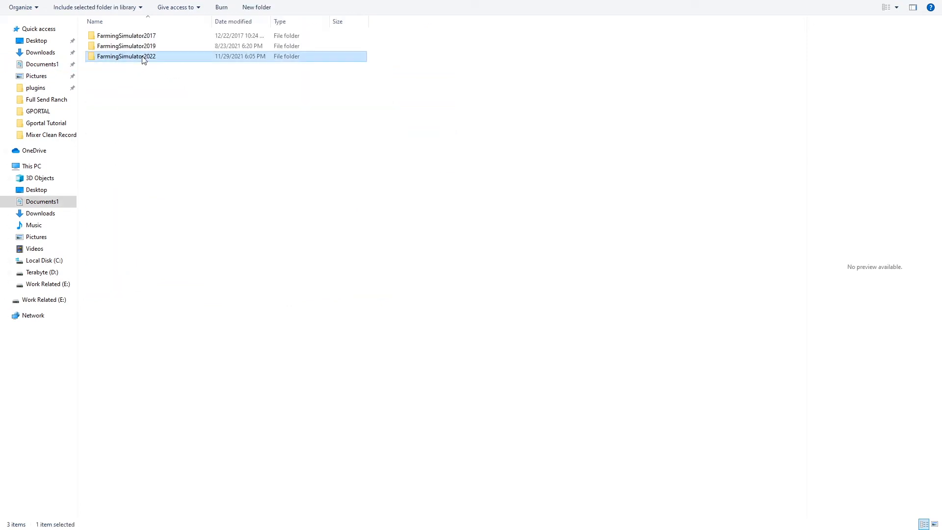
- Open FarmingSimulator2022 and right-click the 41 selected savegame files
double_click(126, 56)
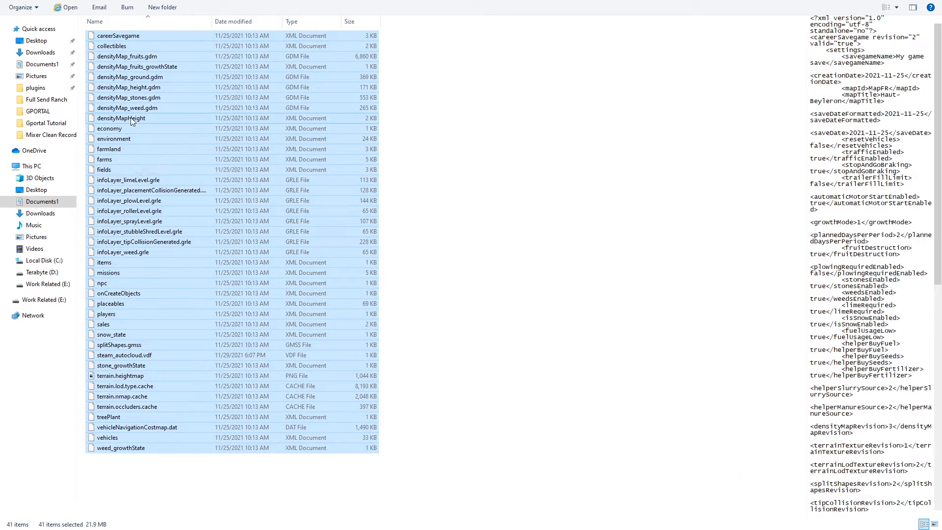
right_click(131, 117)
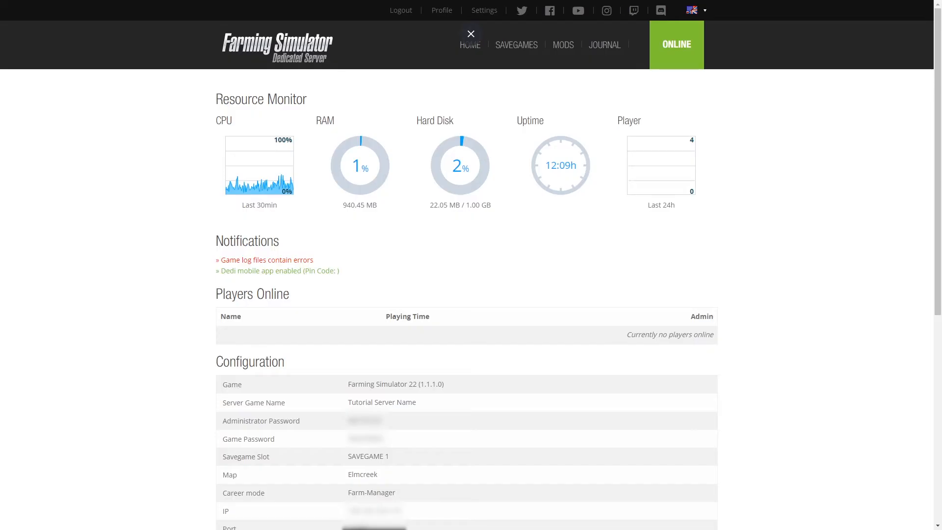
- Stop the running dedicated server using its ONLINE status button
click(470, 34)
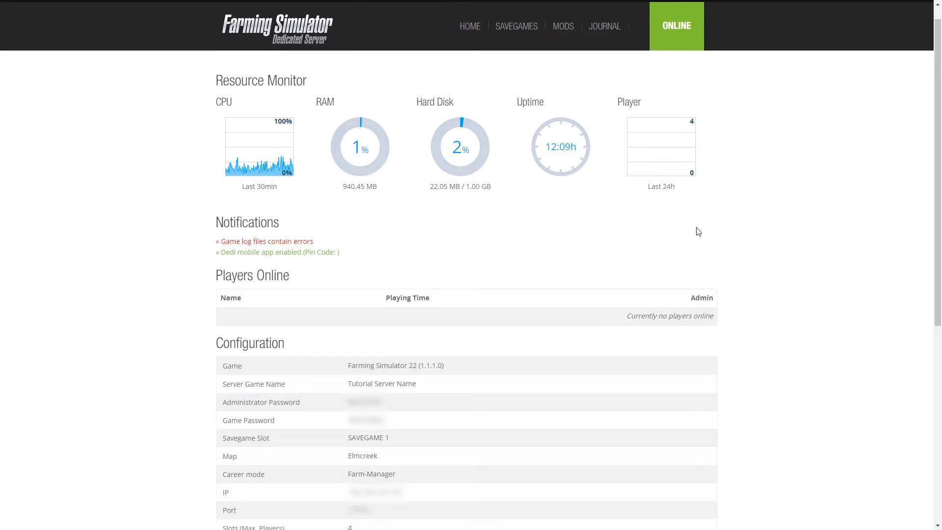
click(676, 26)
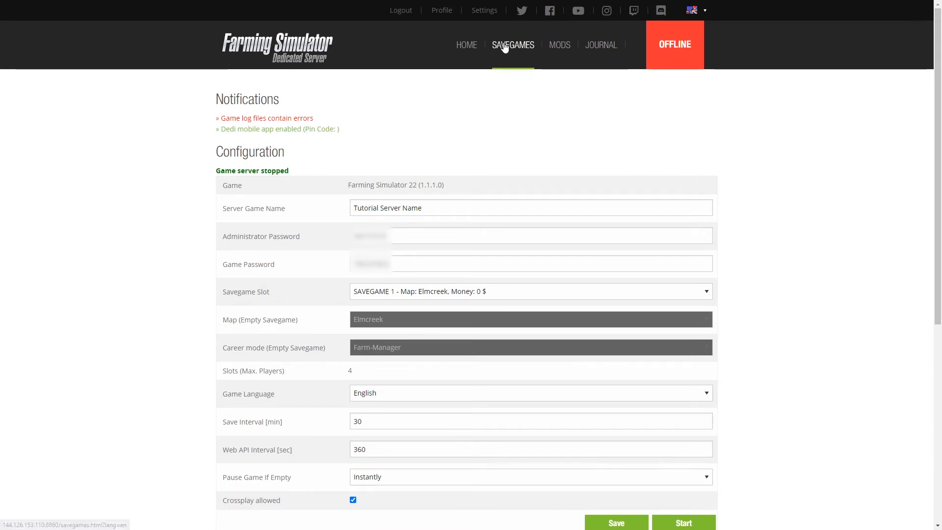
- Upload Rename.zip to savegame slot 2 from the Savegames page
click(513, 44)
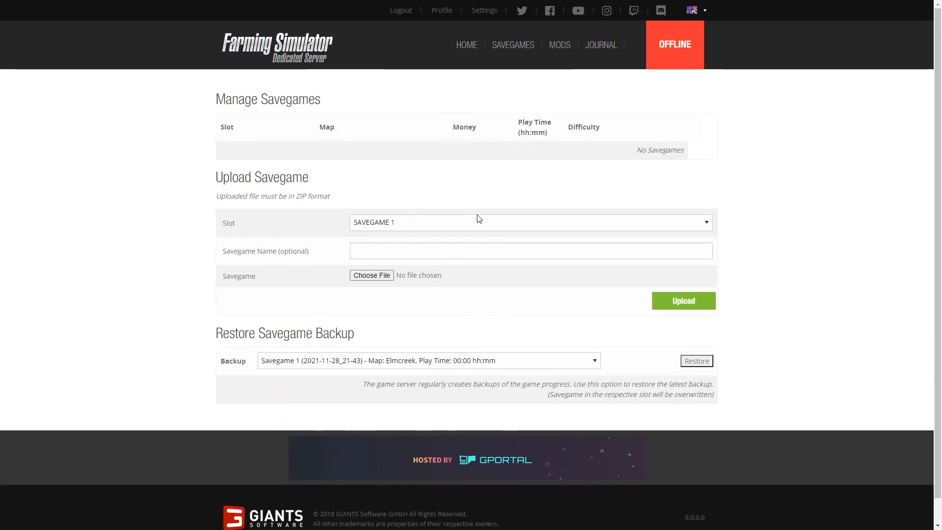
click(530, 222)
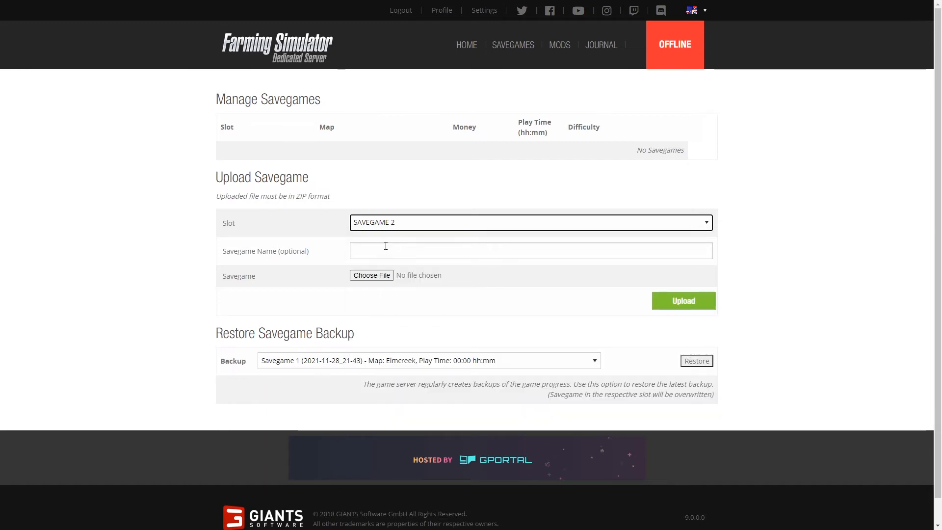
click(372, 275)
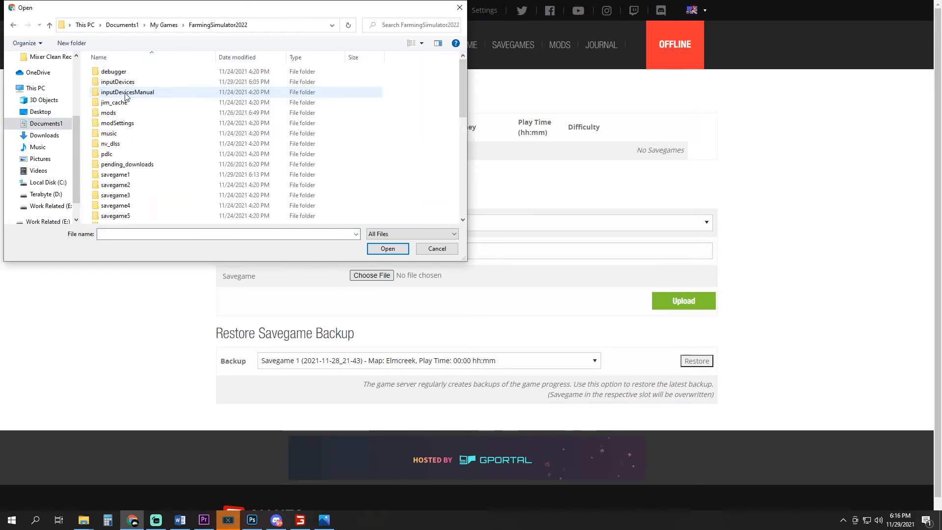
click(388, 248)
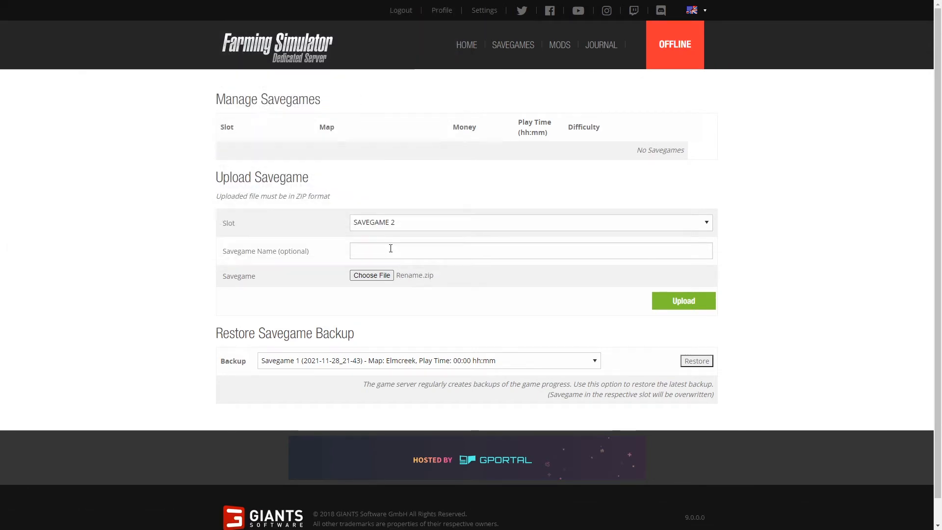
mouse_move(682, 300)
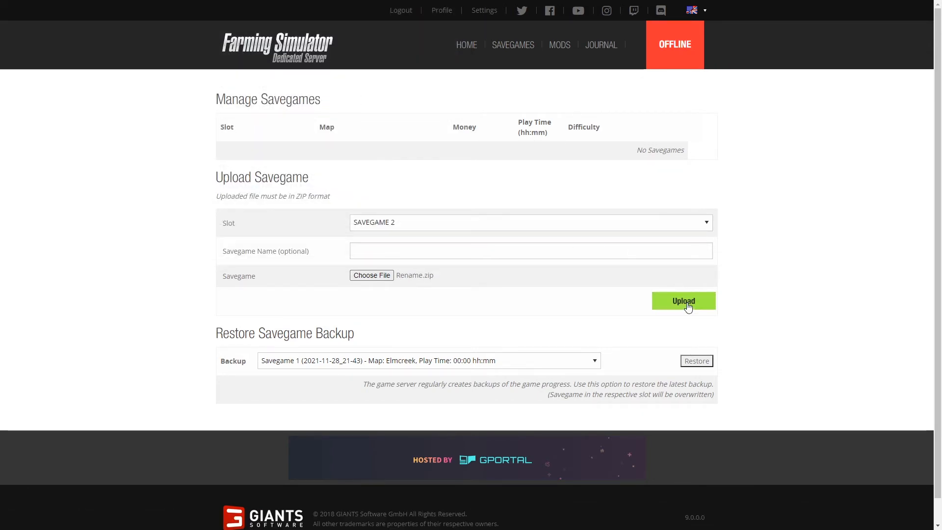
click(683, 301)
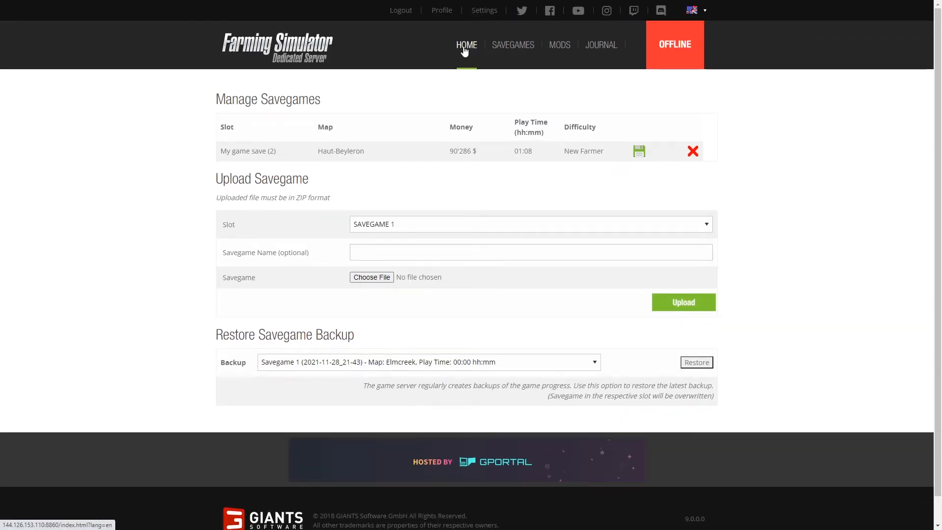
- Set the server's Savegame Slot to SAVEGAME 2 – Map: Haut-Beyleron
click(466, 44)
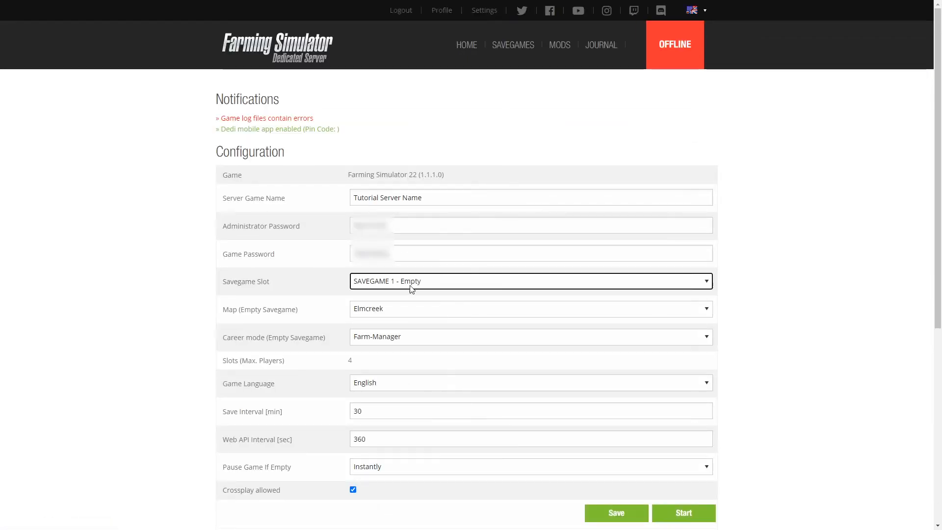
click(530, 281)
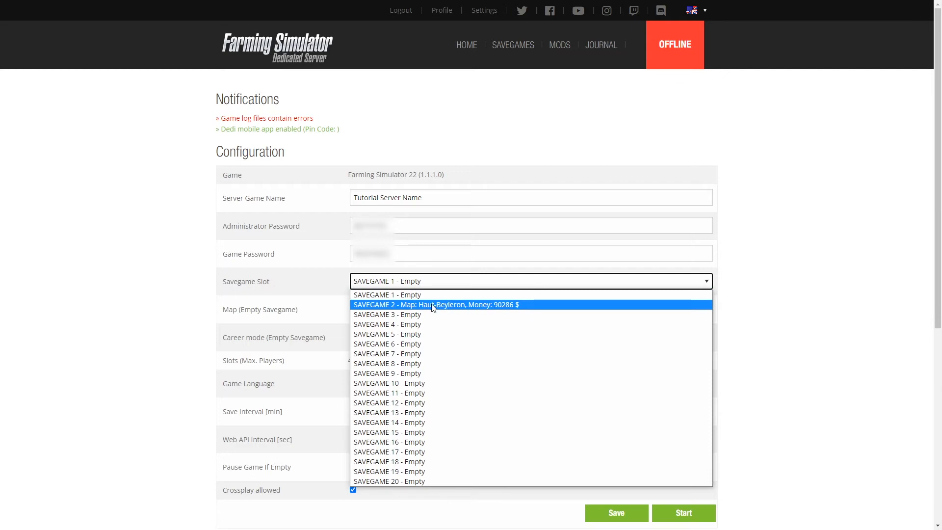
click(436, 305)
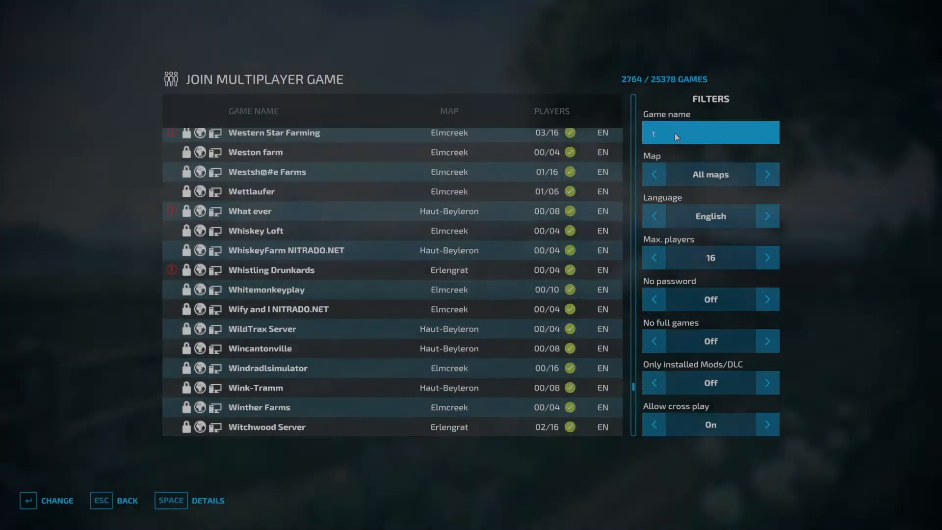
- Type 'ut' into the Game name filter of Join Multiplayer Game
text(ut)
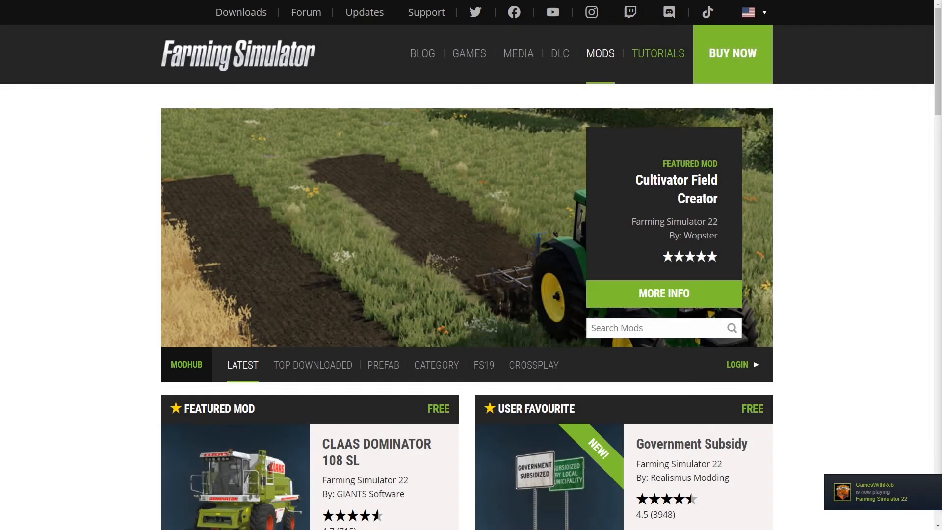
scroll(down, 3)
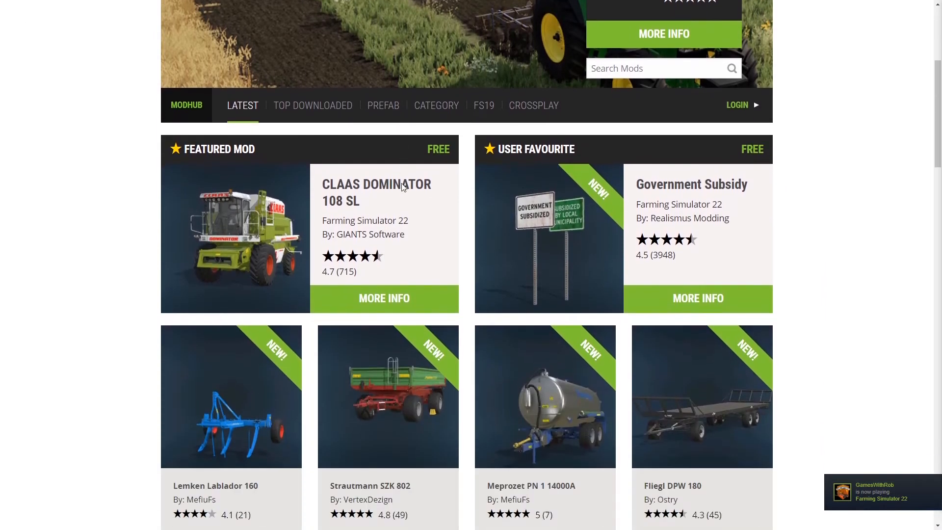
scroll(down, 3)
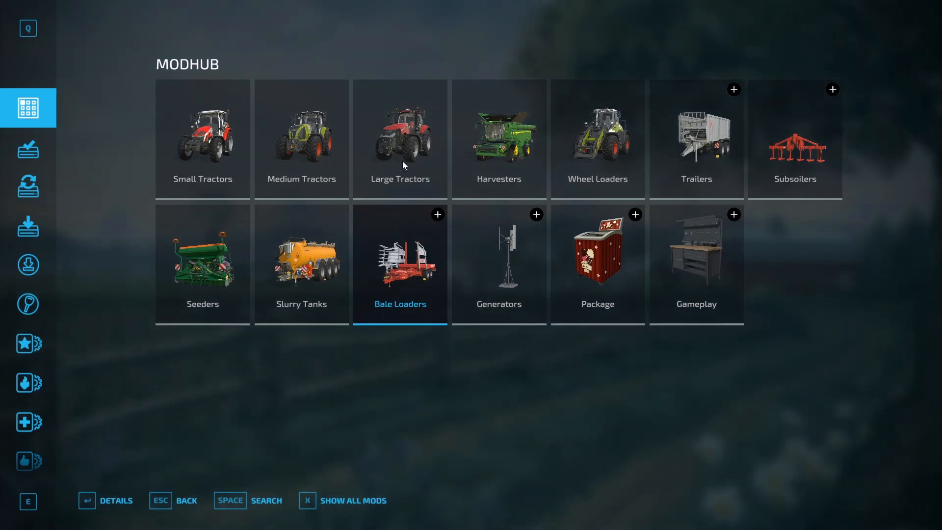
mouse_move(411, 155)
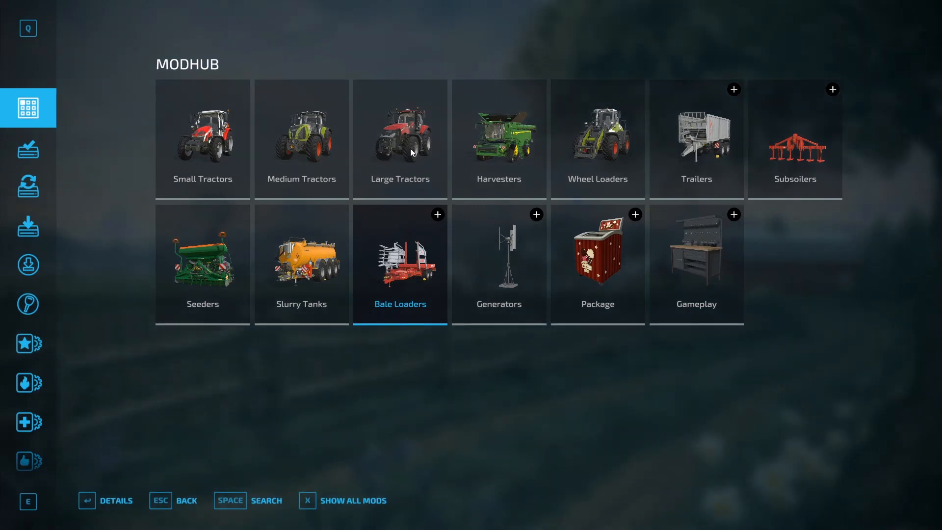
- Install New Holland W190D from ModHub's Wheel Loaders category and confirm with OK
click(400, 138)
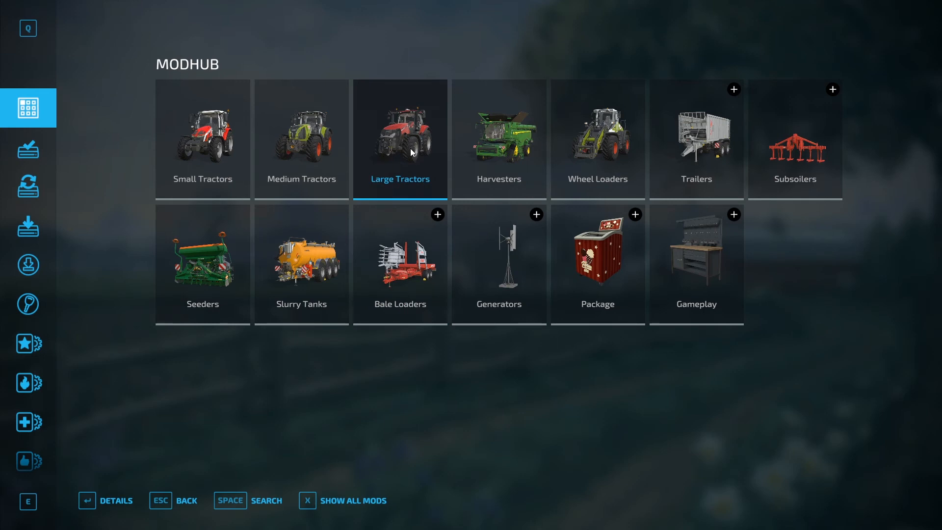
mouse_move(402, 215)
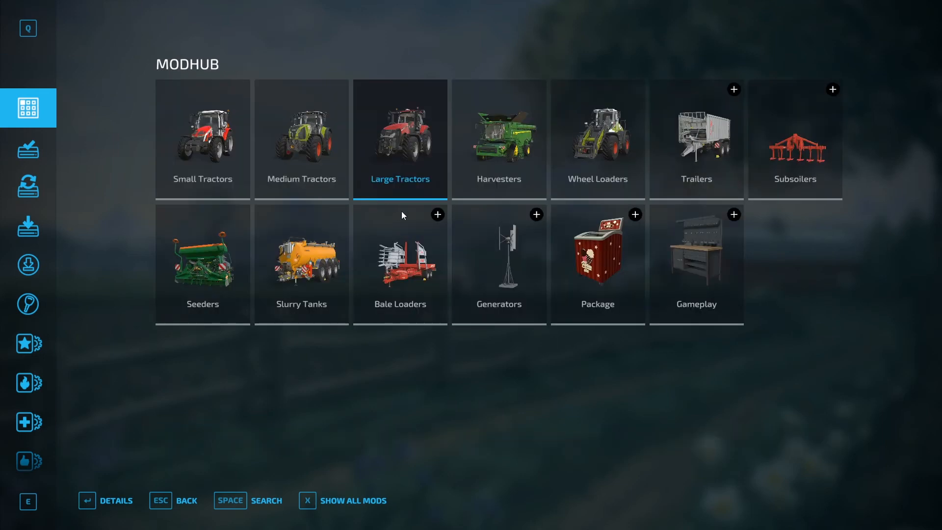
click(597, 139)
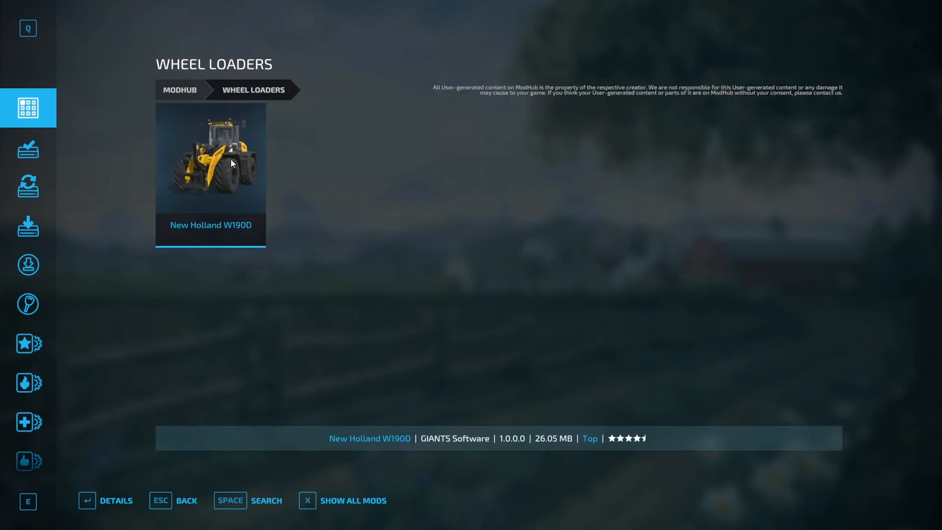
click(211, 163)
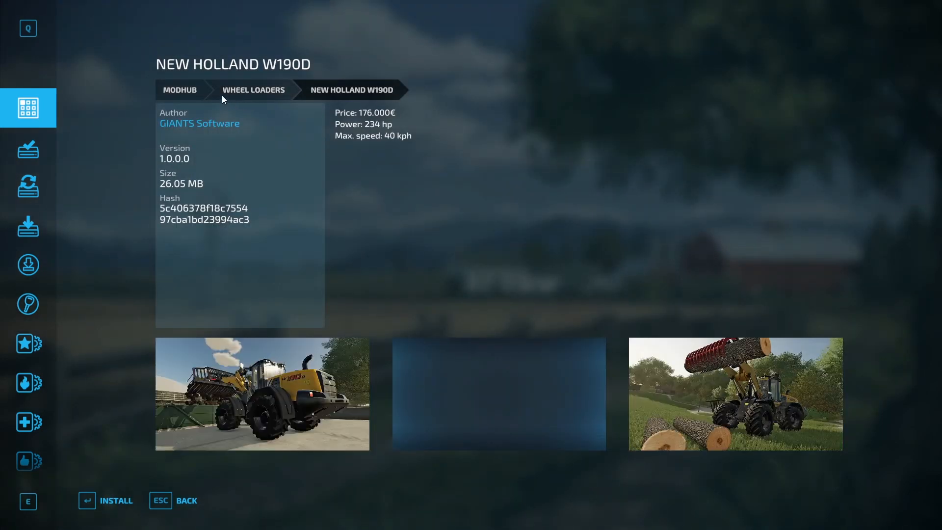
click(115, 500)
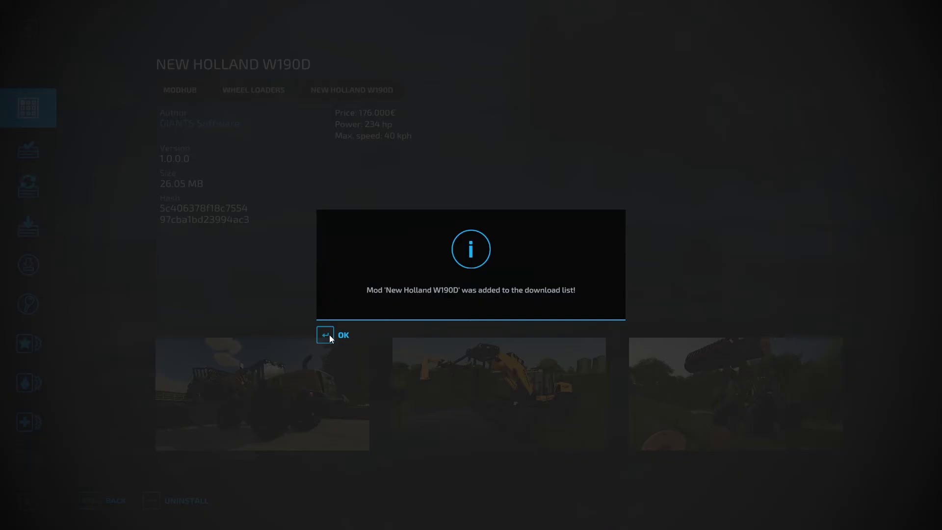
click(333, 335)
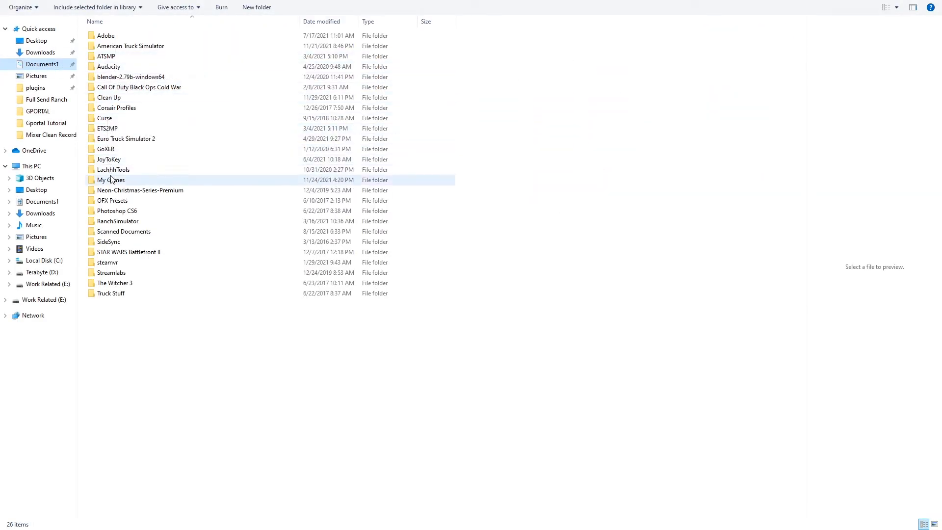
- Open the My Games folder inside Documents
double_click(111, 180)
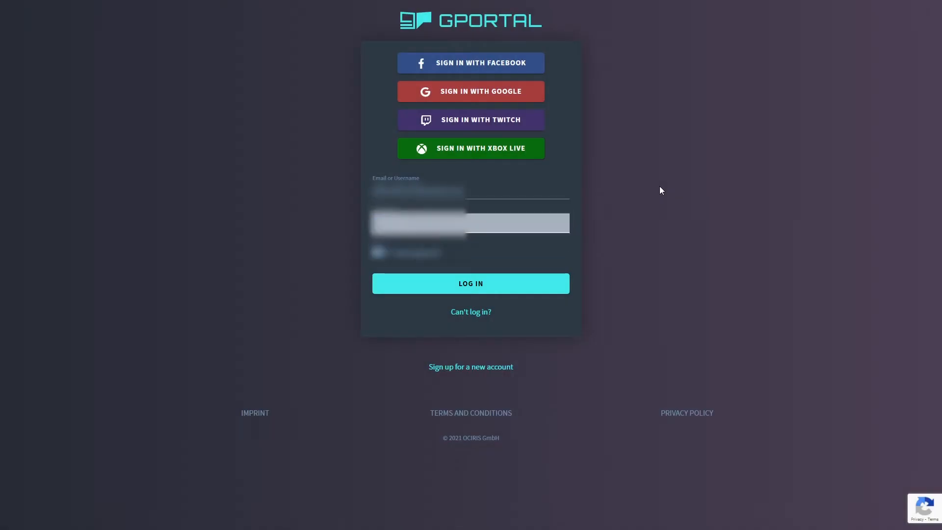
- Log in and open the Farming Simulator 2022 (US MID) web interface
click(471, 283)
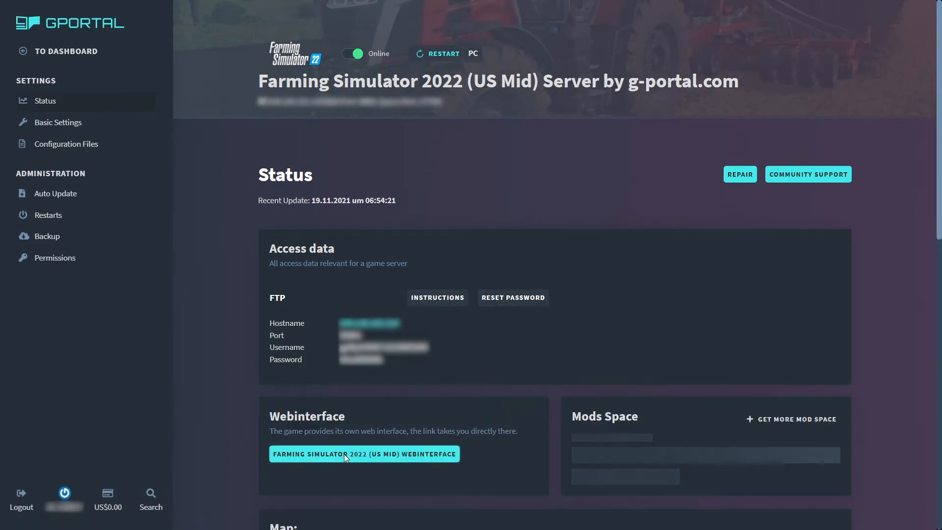
click(363, 453)
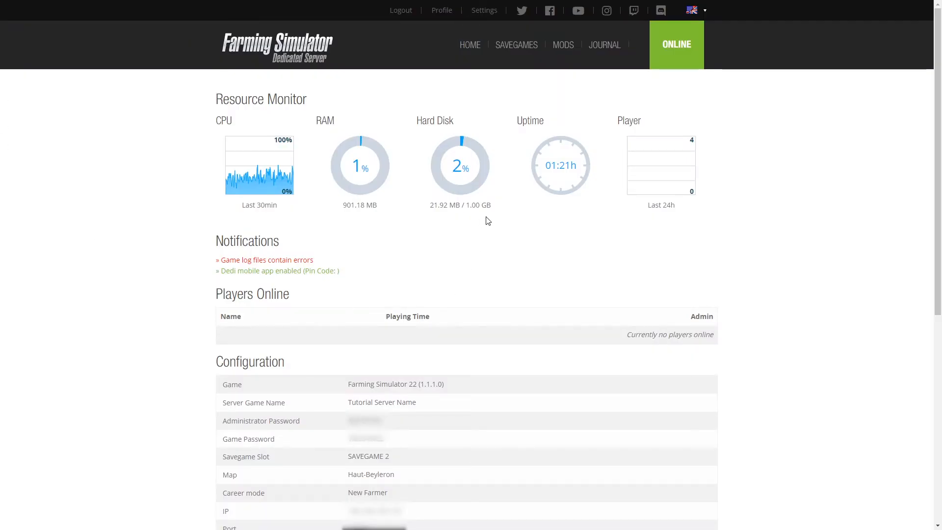
- Stop the game server from the Configuration section
scroll(down, 3)
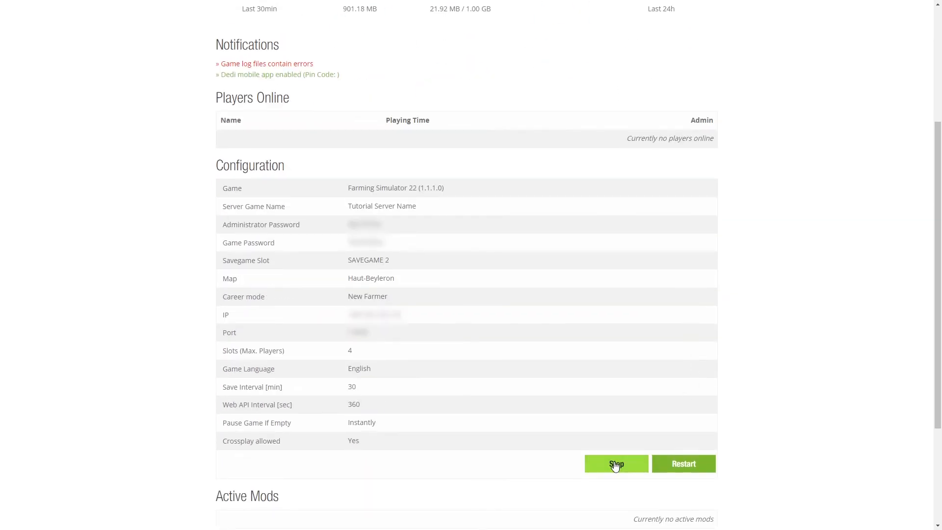
click(615, 463)
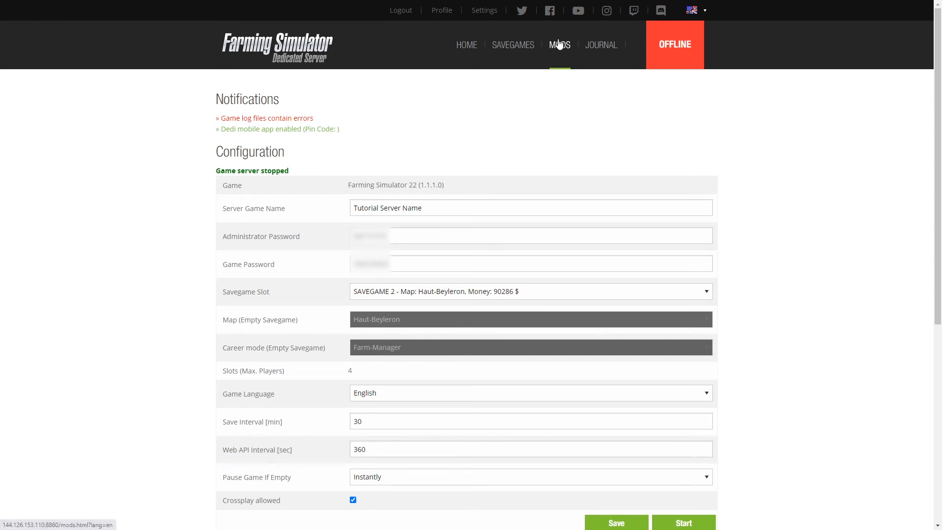
- On the server's MODS page, download Fliegl DPW 180 to 100%
click(559, 44)
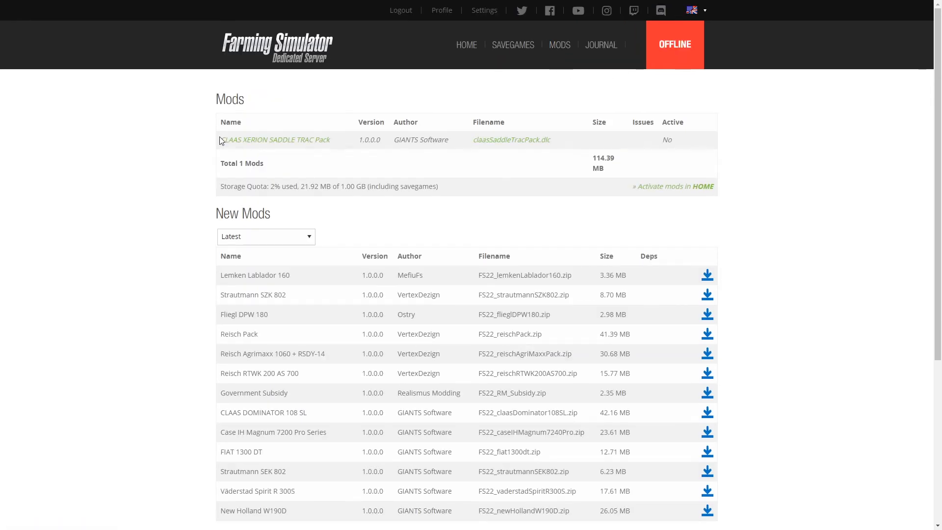
mouse_move(359, 139)
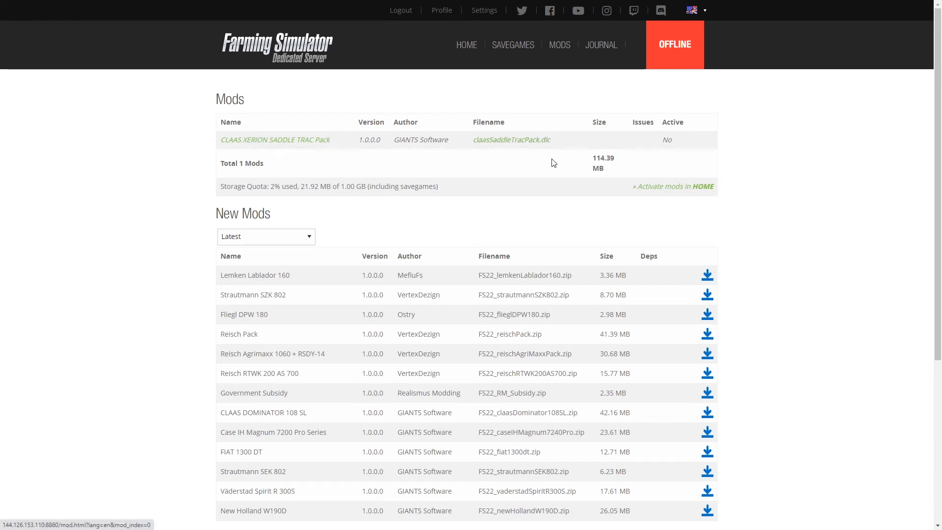
mouse_move(361, 172)
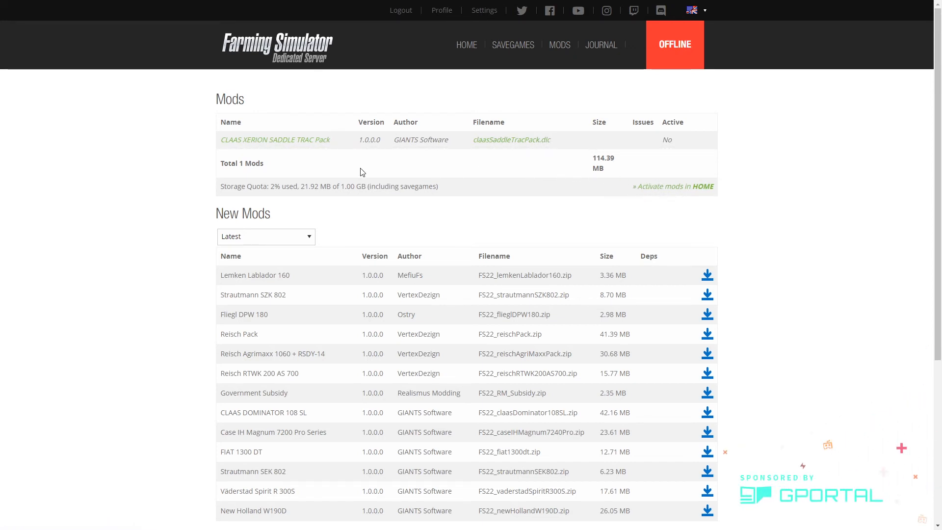
drag(239, 186, 413, 186)
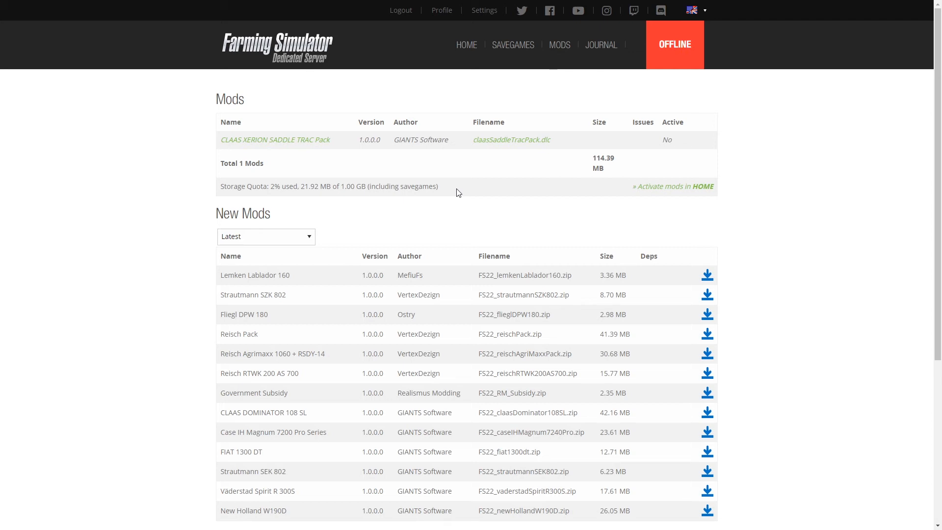
scroll(down, 3)
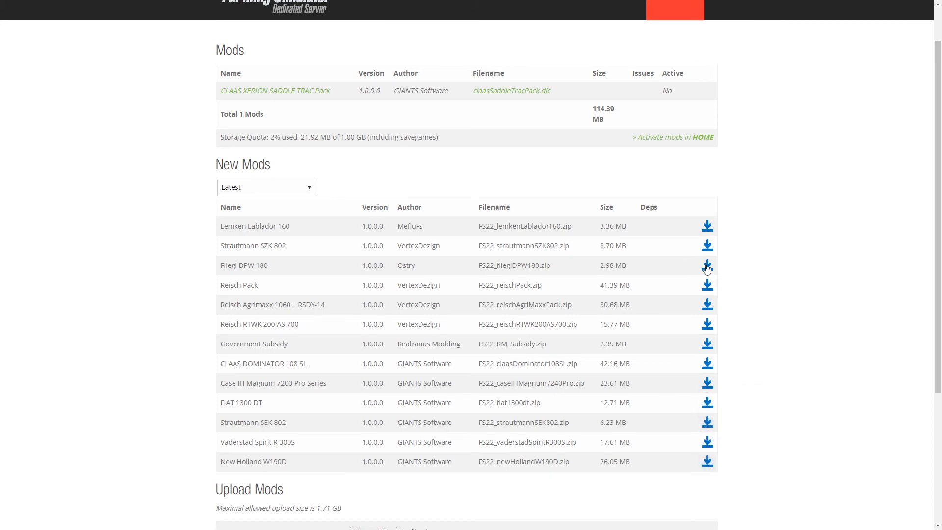
click(706, 266)
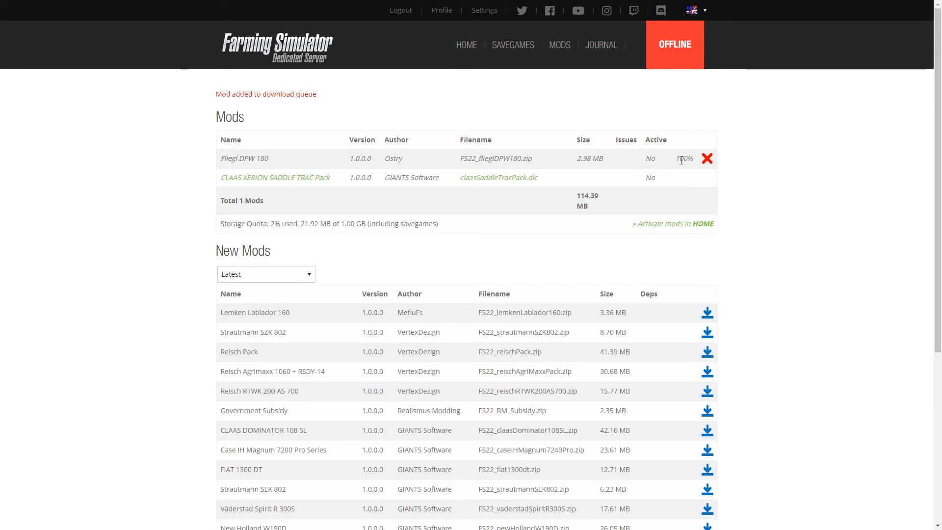
mouse_move(479, 230)
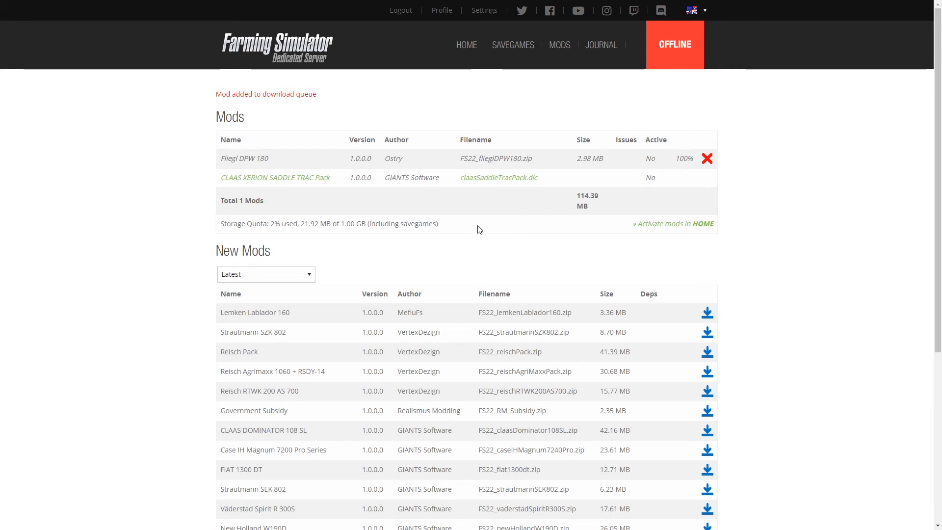
scroll(down, 3)
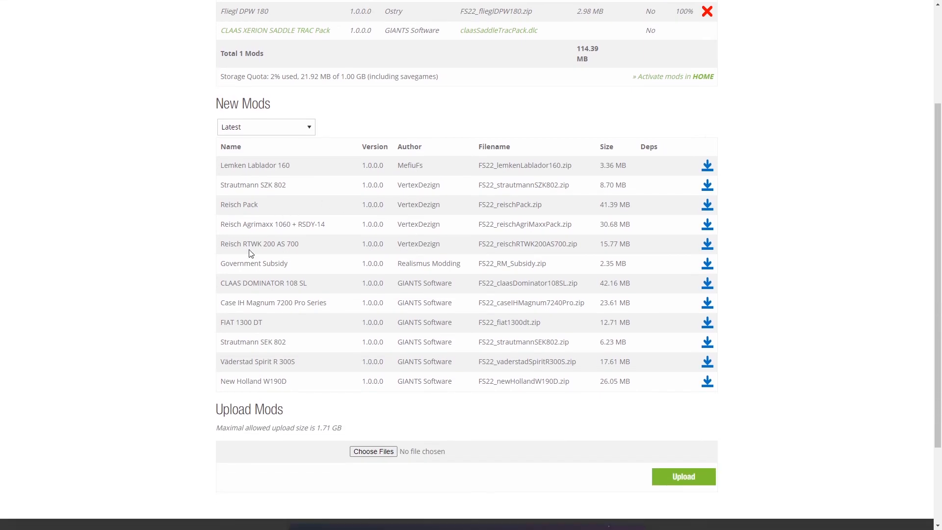
- Sort new mods by Top Downloaded and upload FS22_newHollandW190D.zip
click(265, 127)
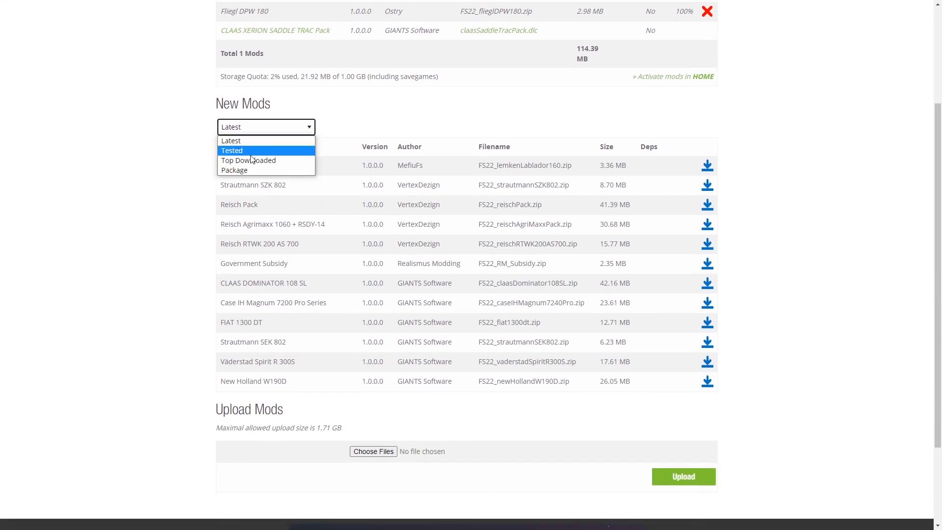
click(248, 160)
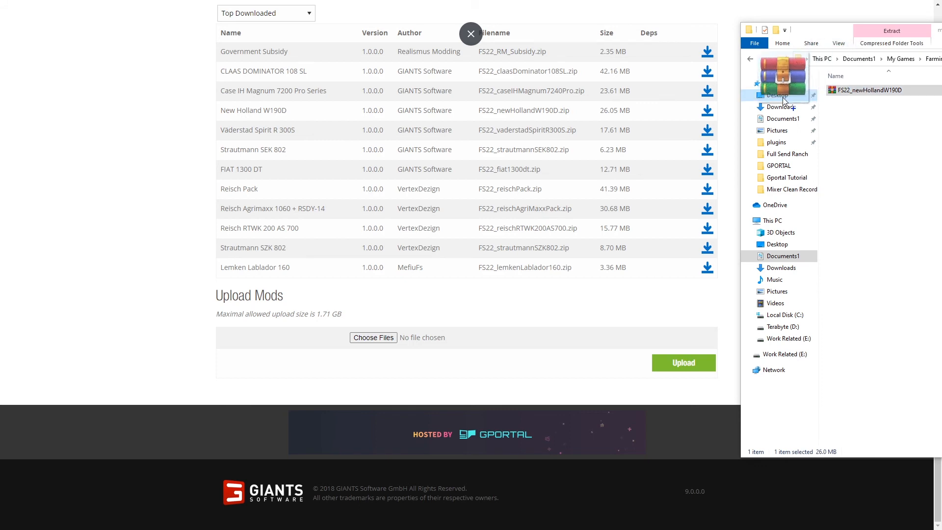
drag(783, 81, 379, 316)
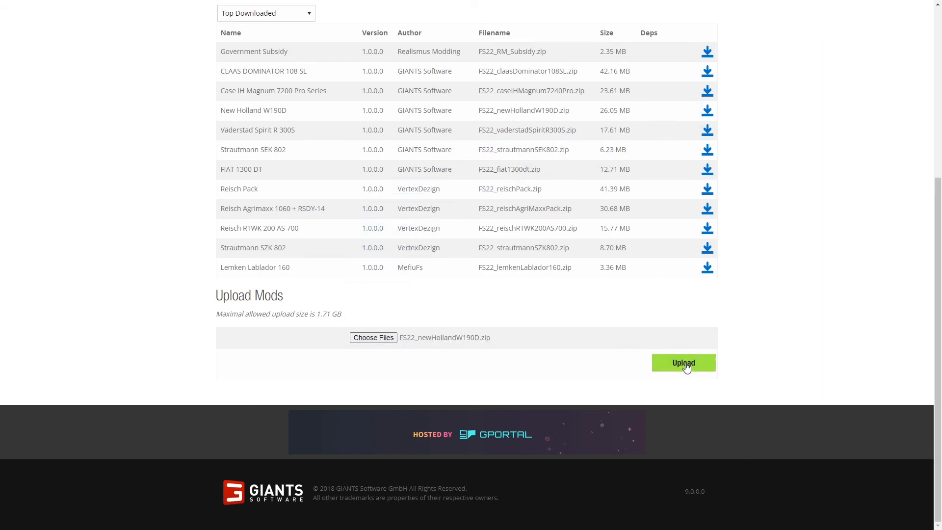
click(683, 362)
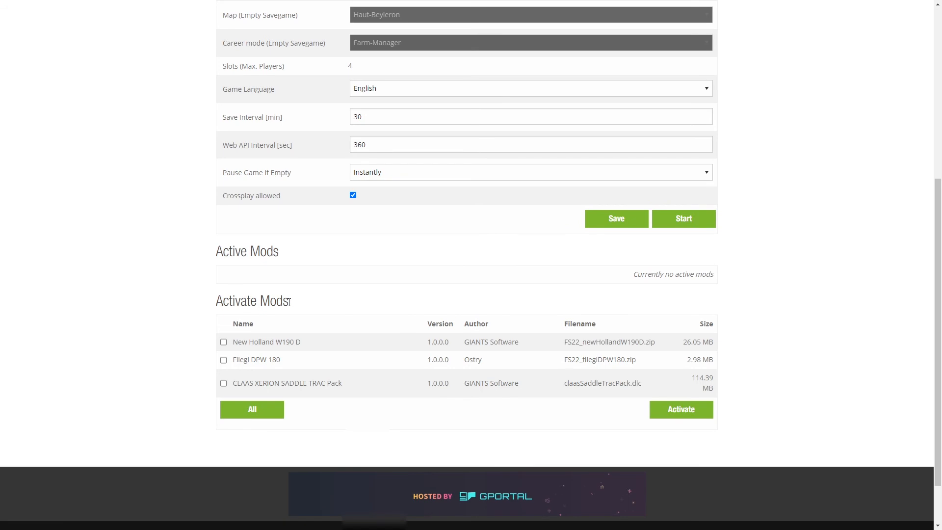
- Tick New Holland W190 D under Activate Mods and start the server
click(224, 342)
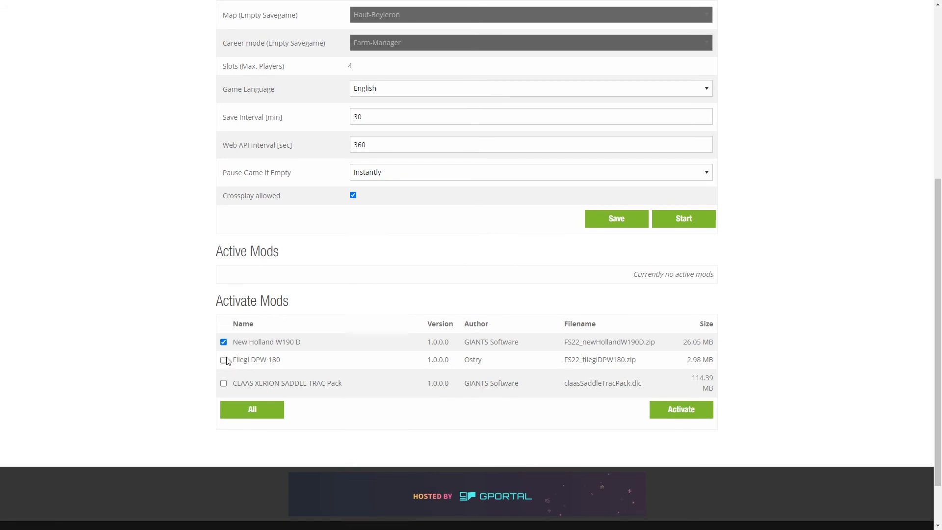
scroll(down, 3)
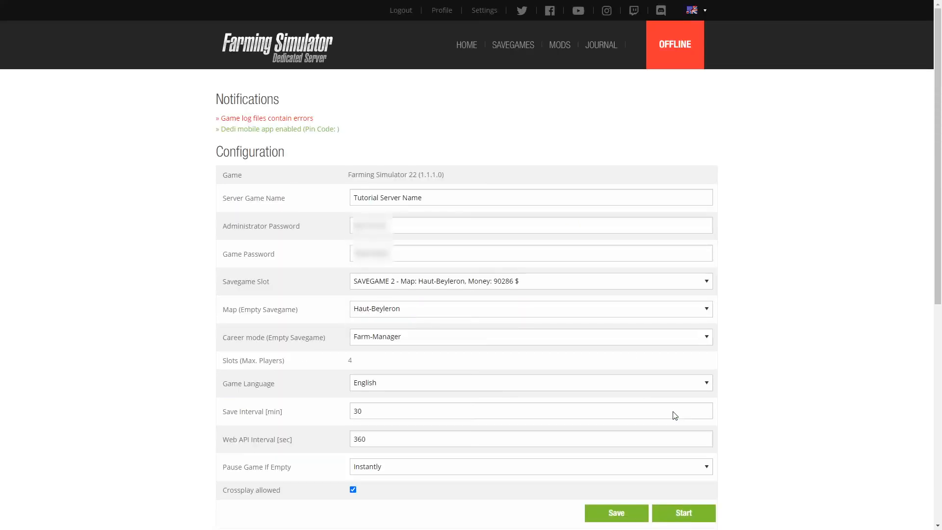
scroll(down, 3)
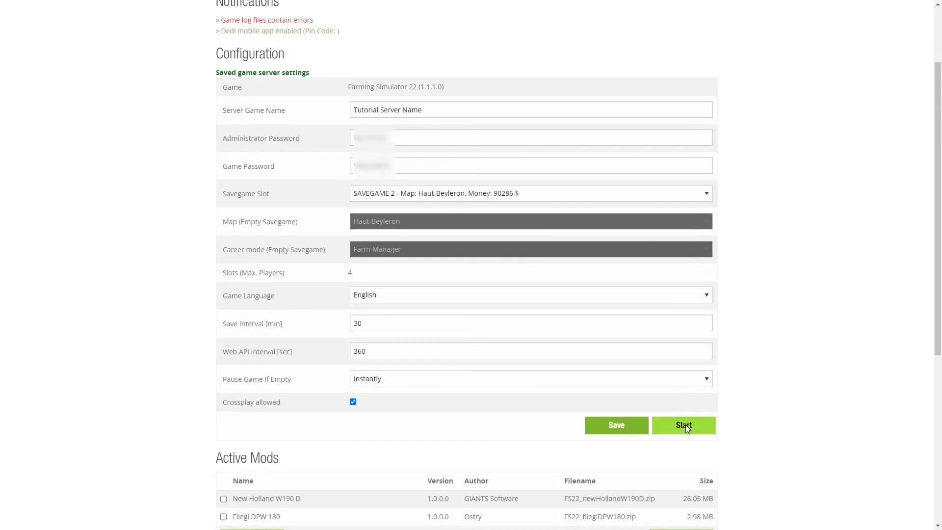
click(683, 425)
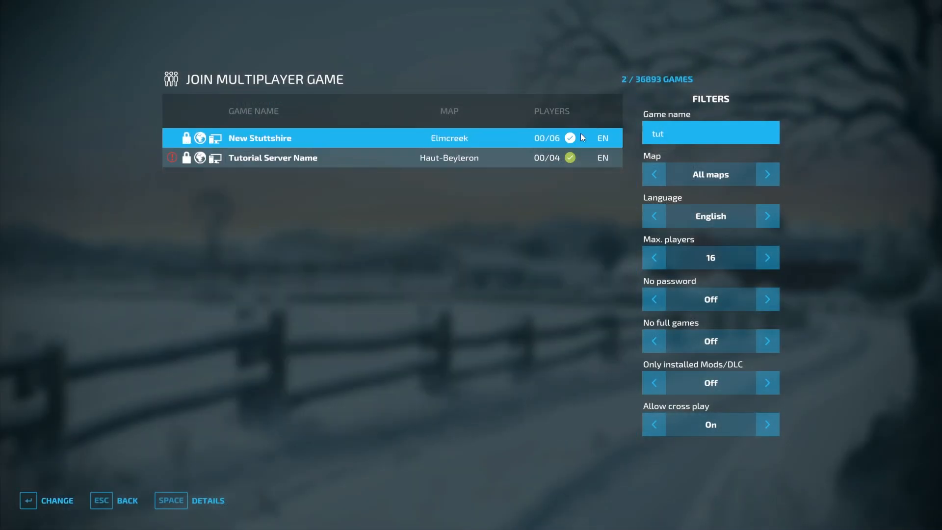
- Select the Tutorial Server Name game from the filtered multiplayer list
click(273, 158)
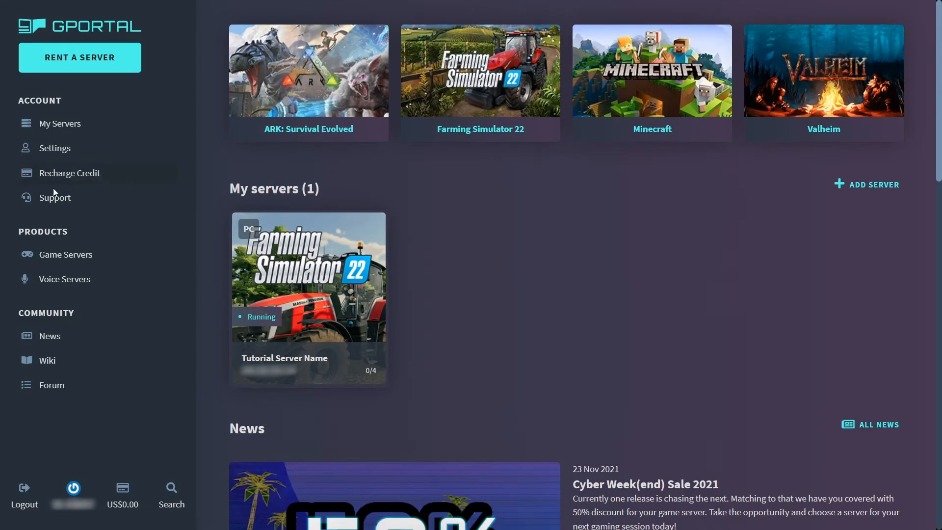
- Go to GPORTAL Support and start a new ticket with WRITE A TICKET
click(54, 198)
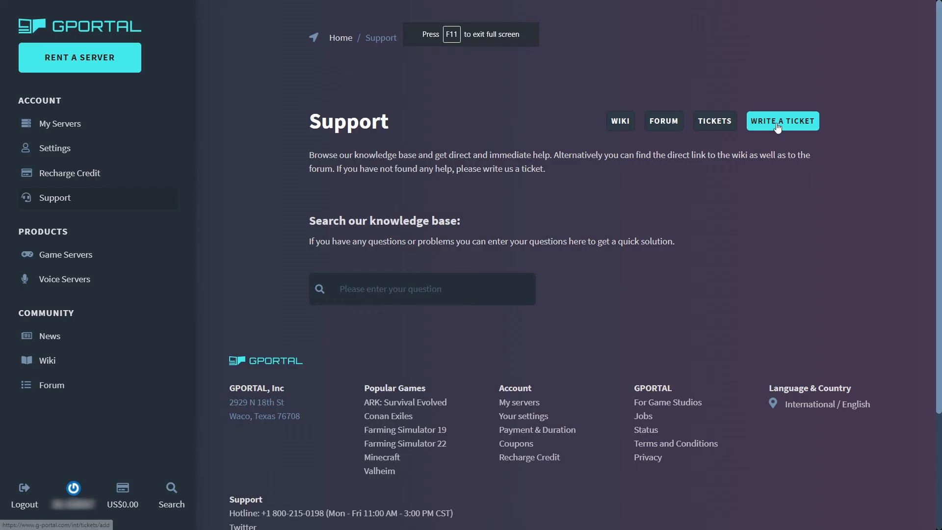
click(782, 120)
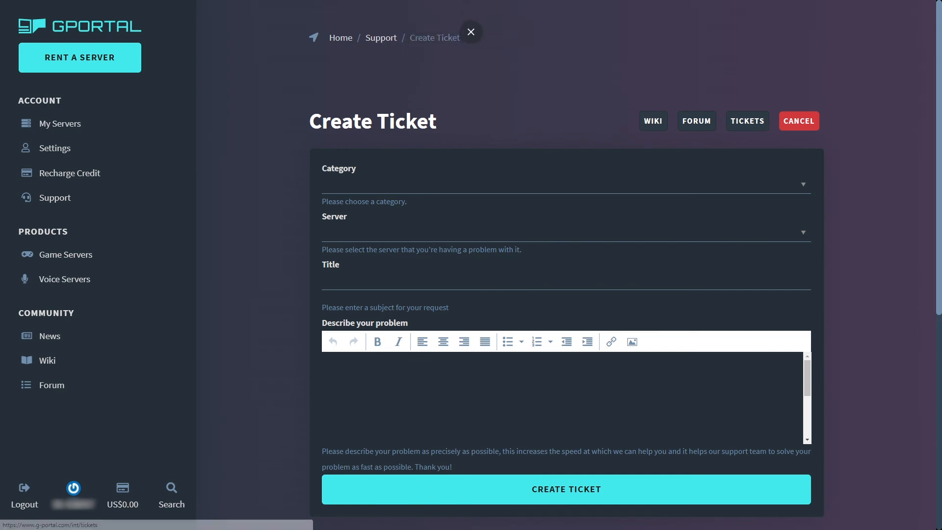